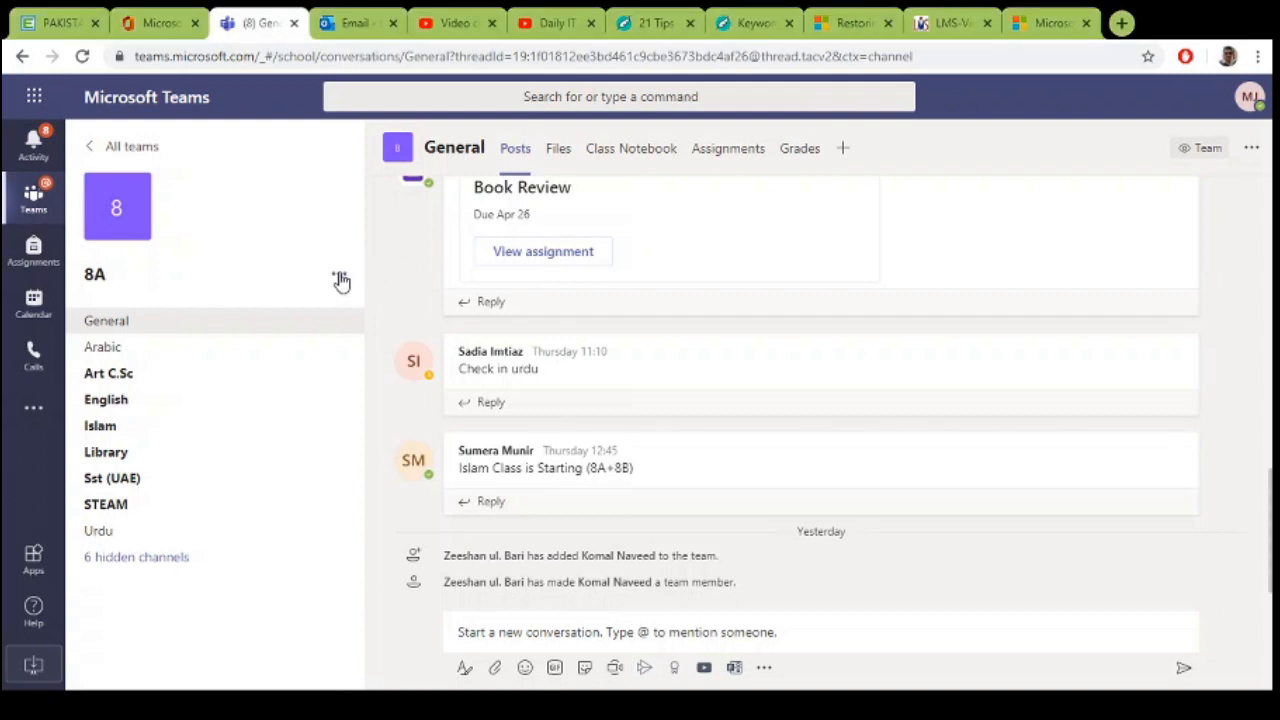
Open Manage team for class team 8A from its options menu.
left_click(339, 274)
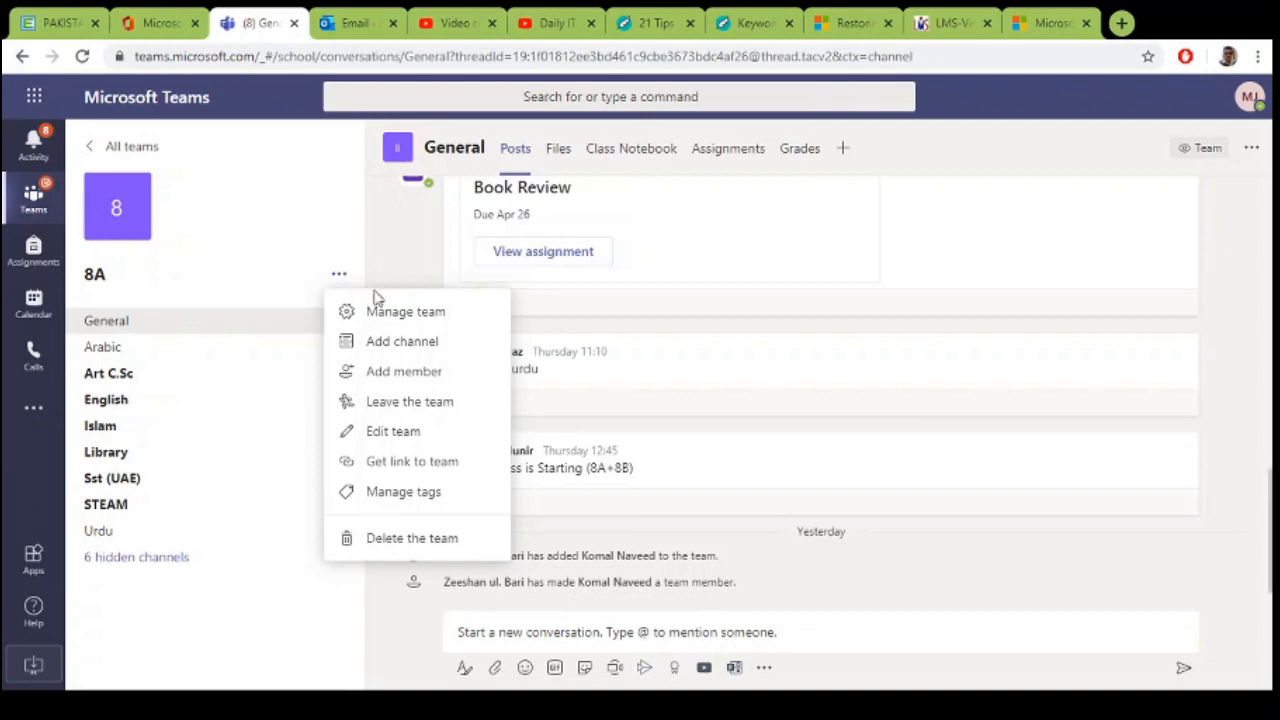
left_click(405, 311)
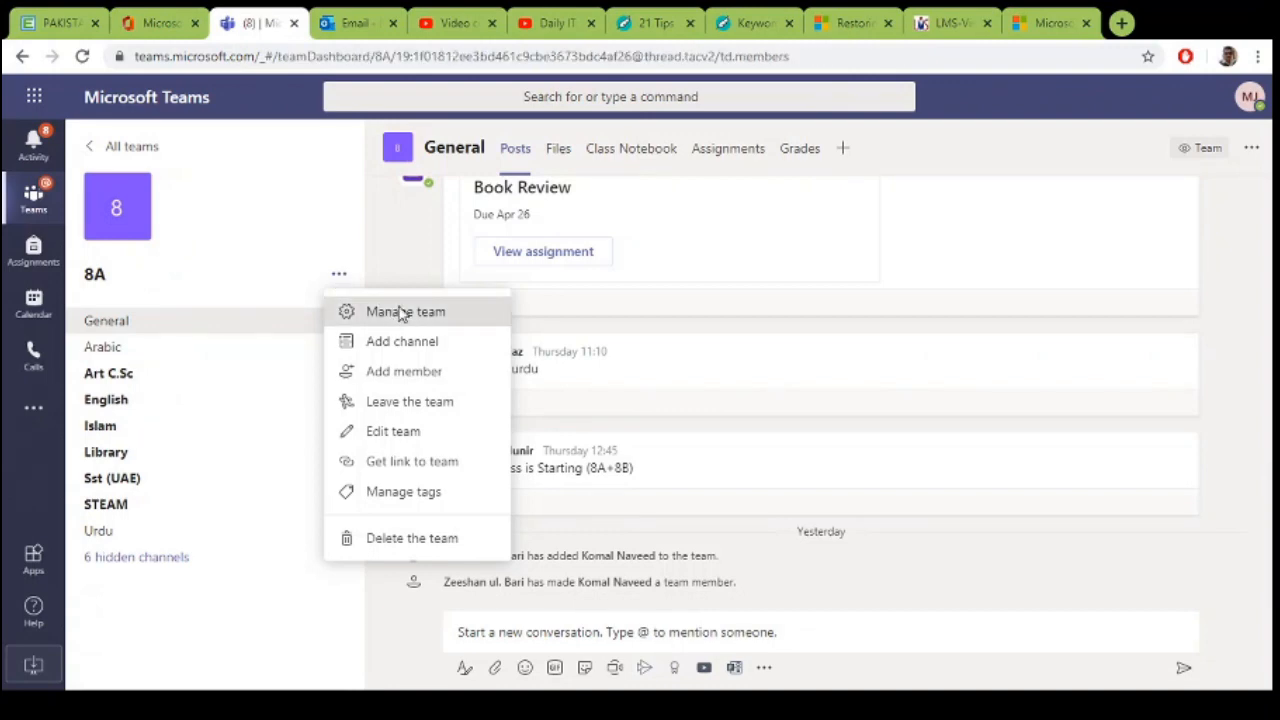
left_click(406, 311)
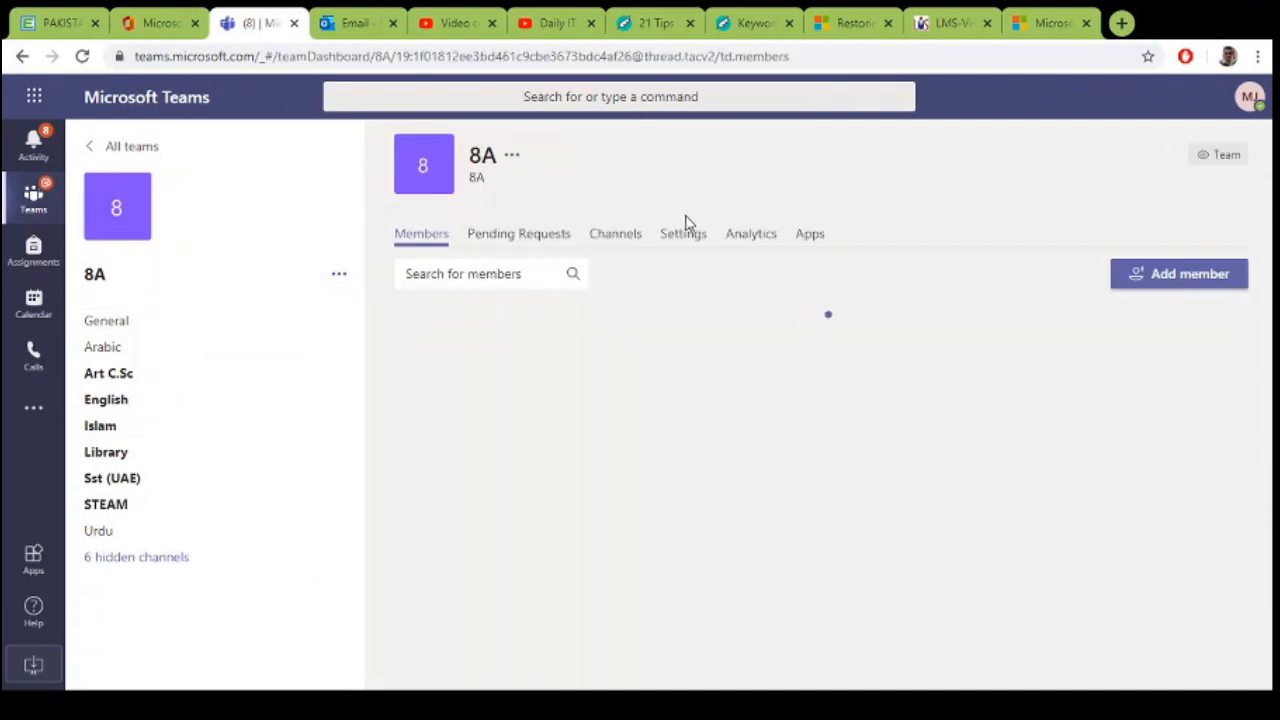
mouse_move(683, 238)
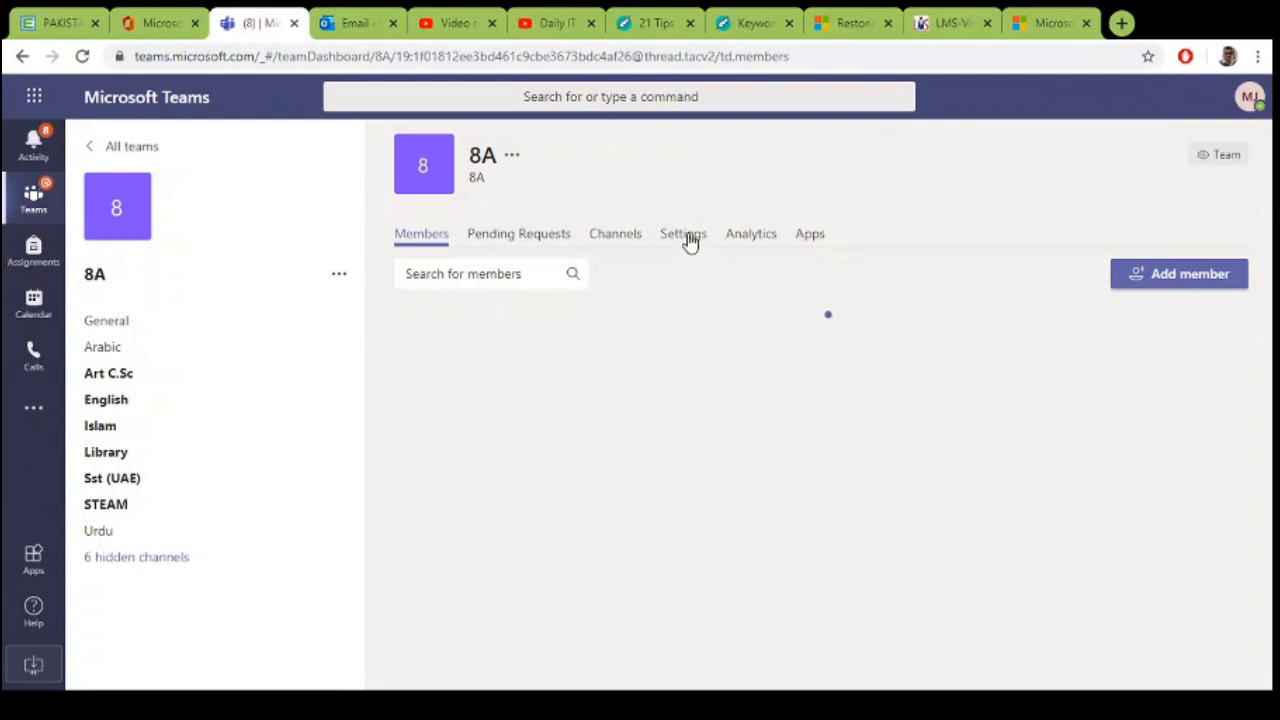
Review team 8A's Member permissions: channel, app and tab changes off, message delete/edit on.
left_click(683, 233)
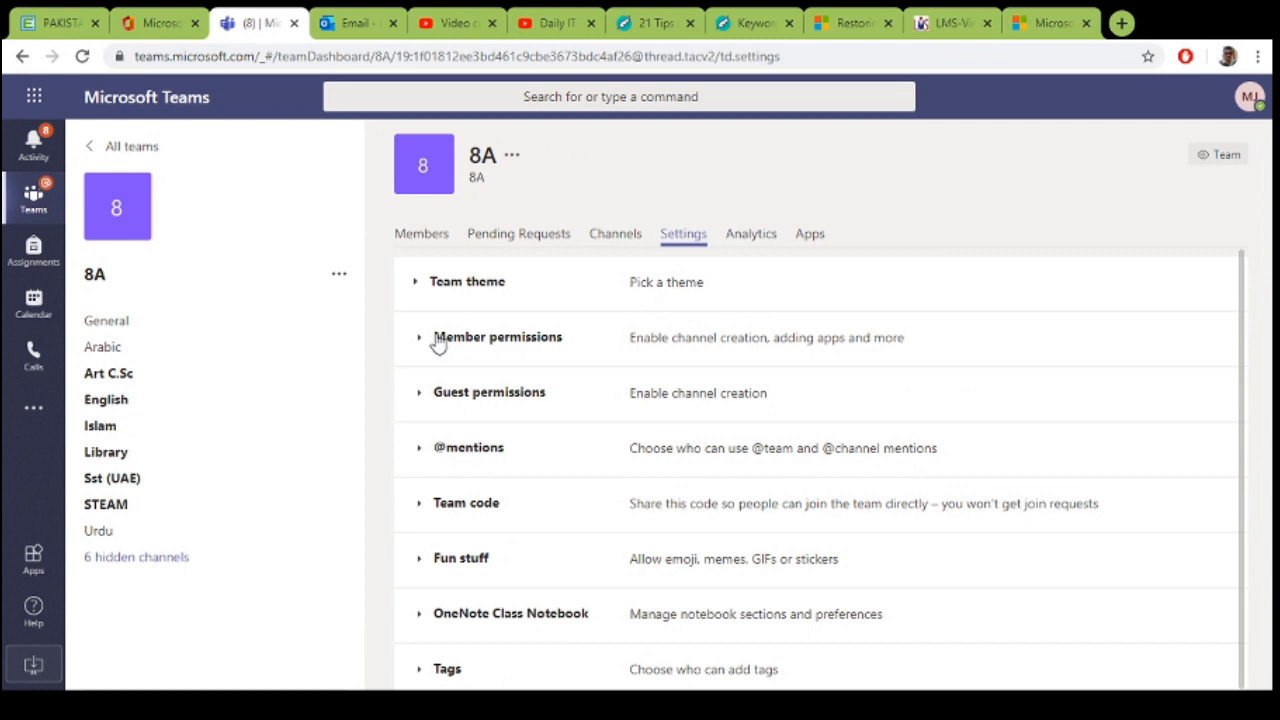
mouse_move(425, 343)
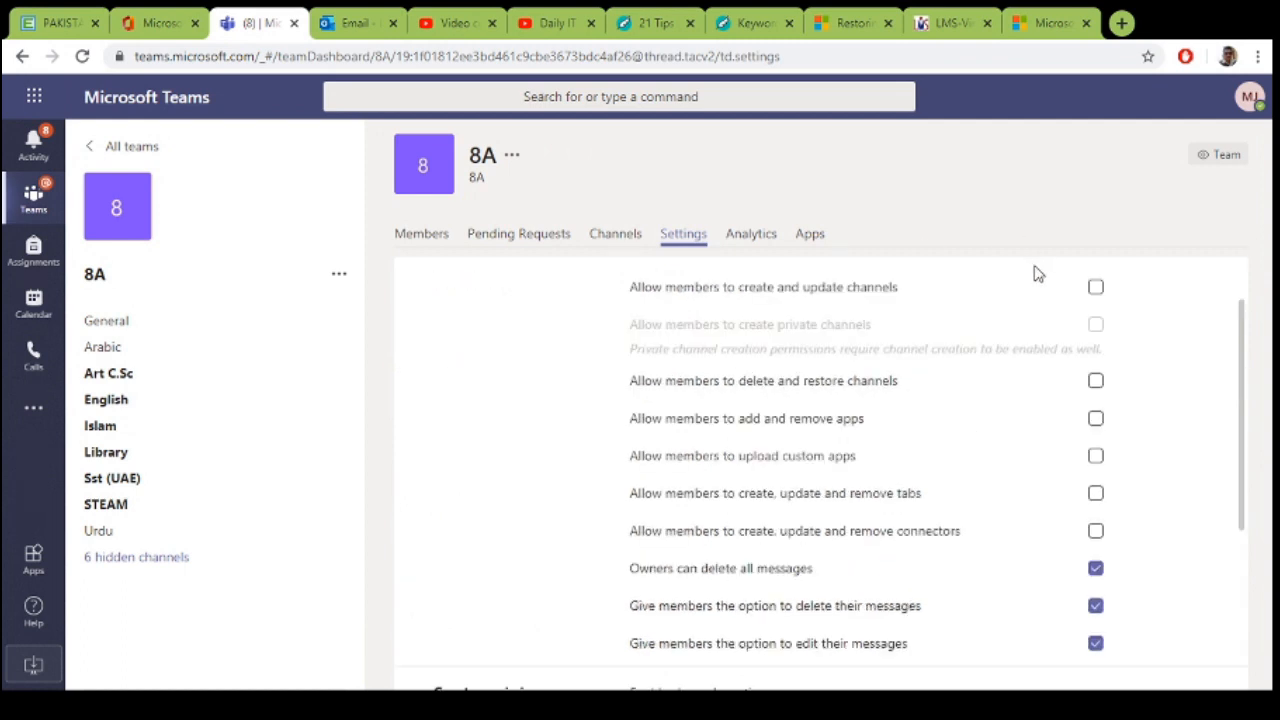
scroll("up", 3)
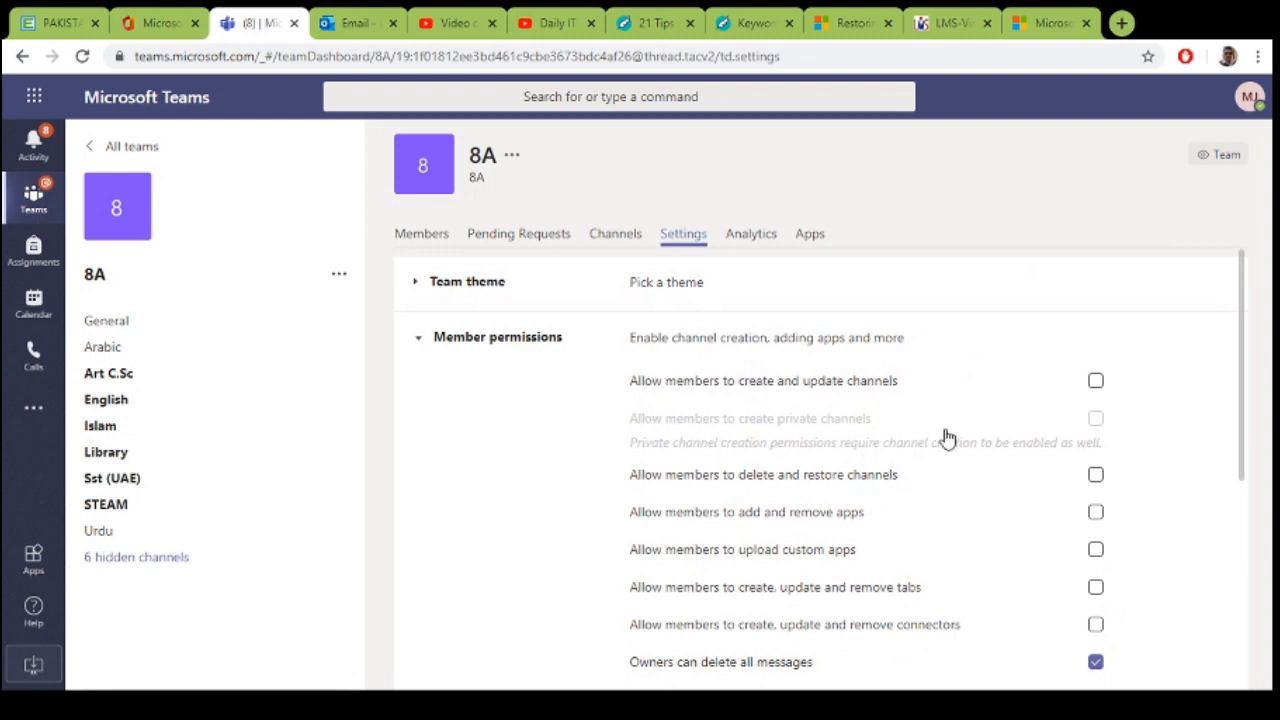
scroll("down", 3)
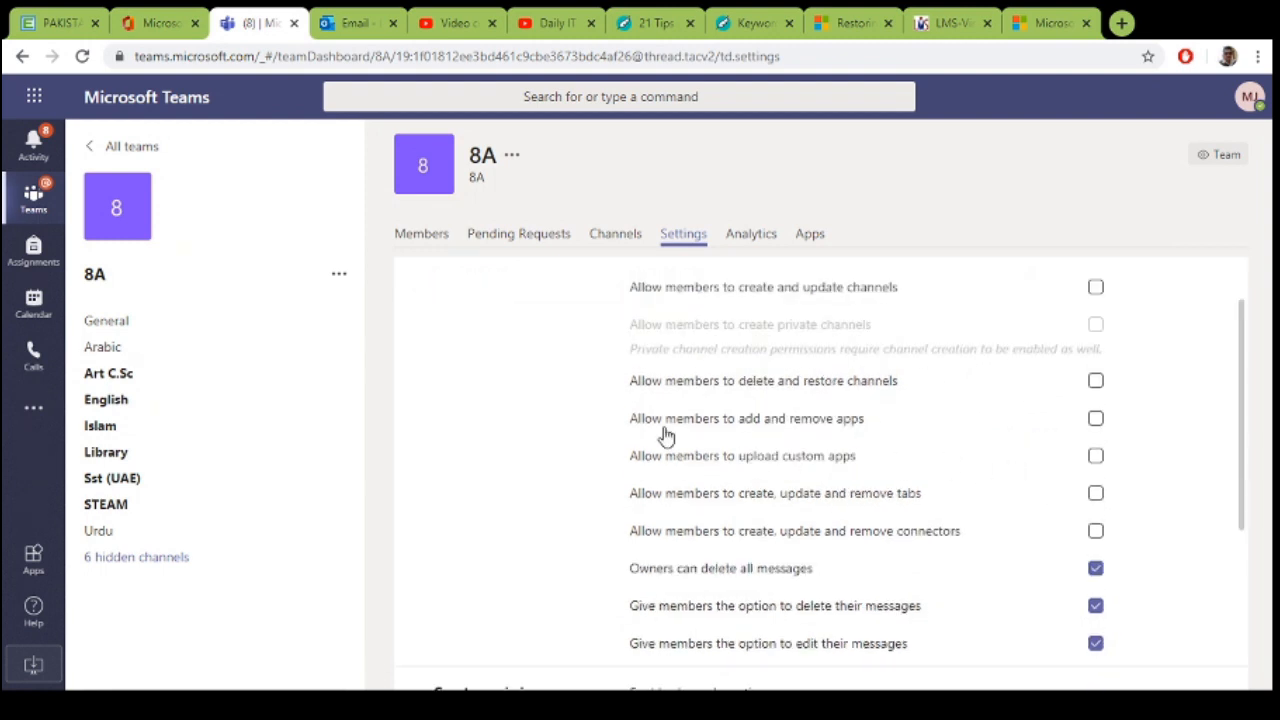
mouse_move(1052, 399)
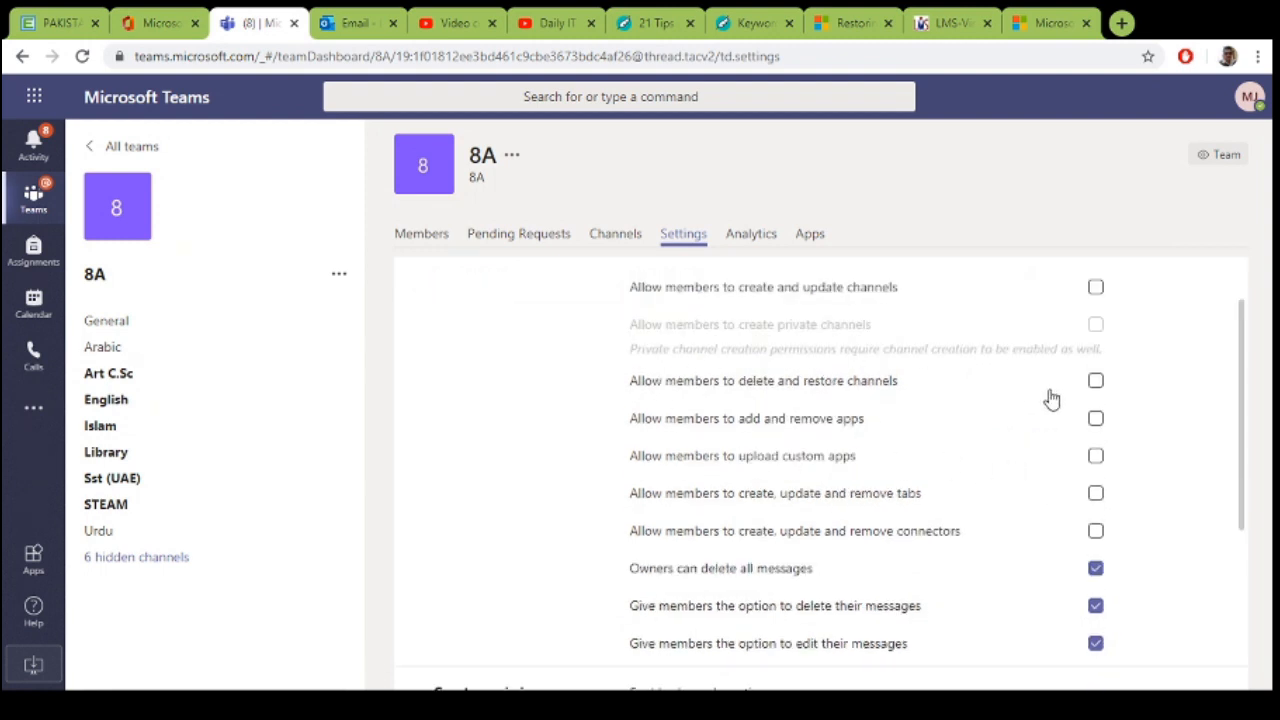
mouse_move(965, 445)
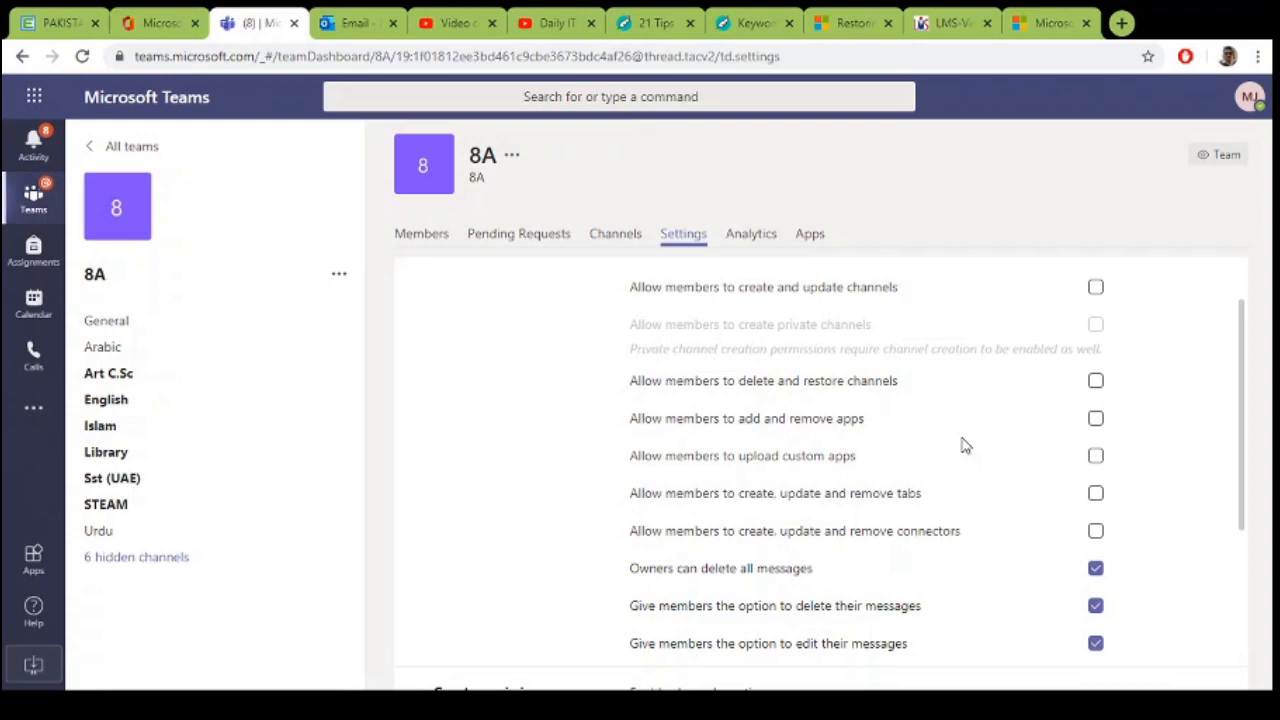
mouse_move(1007, 458)
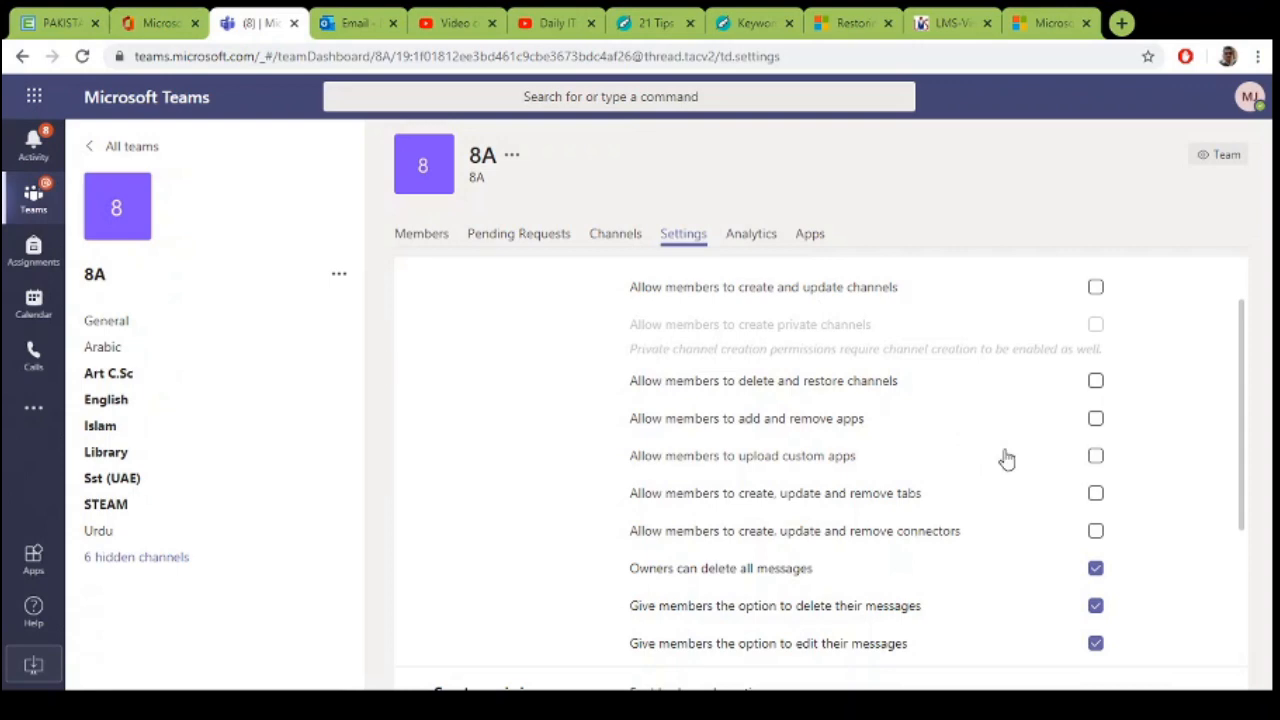
scroll("down", 3)
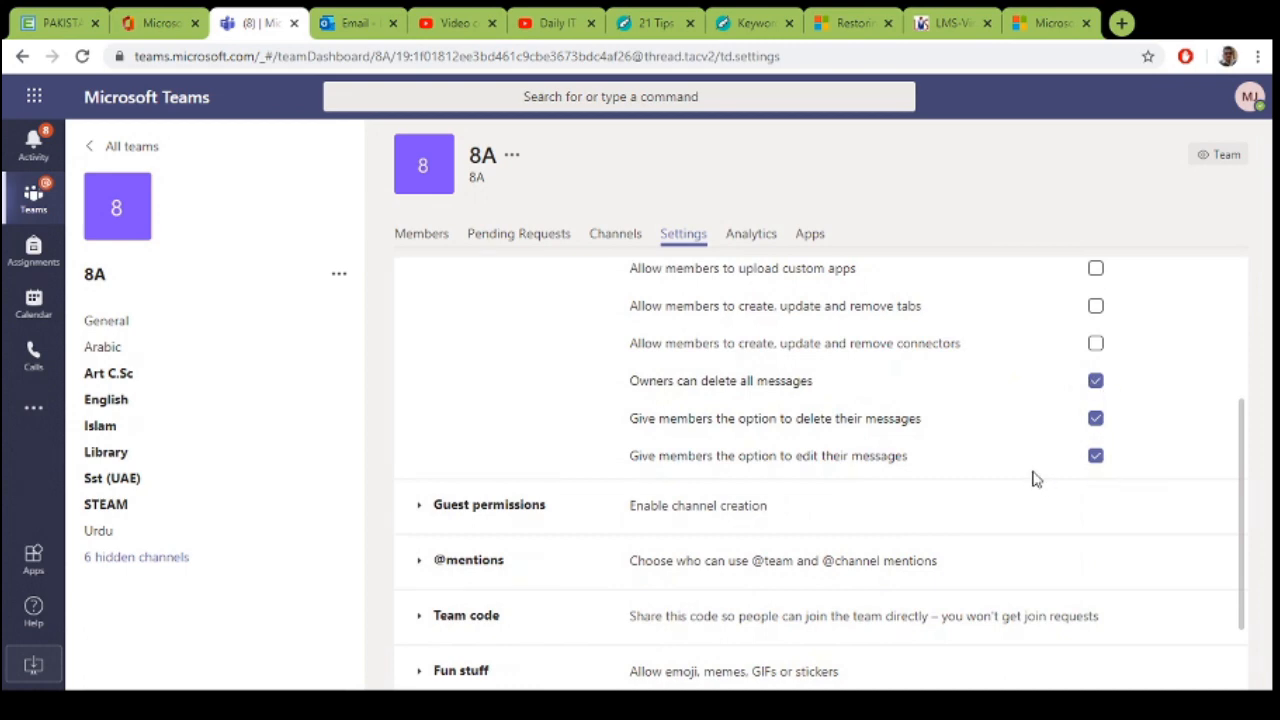
scroll("up", 3)
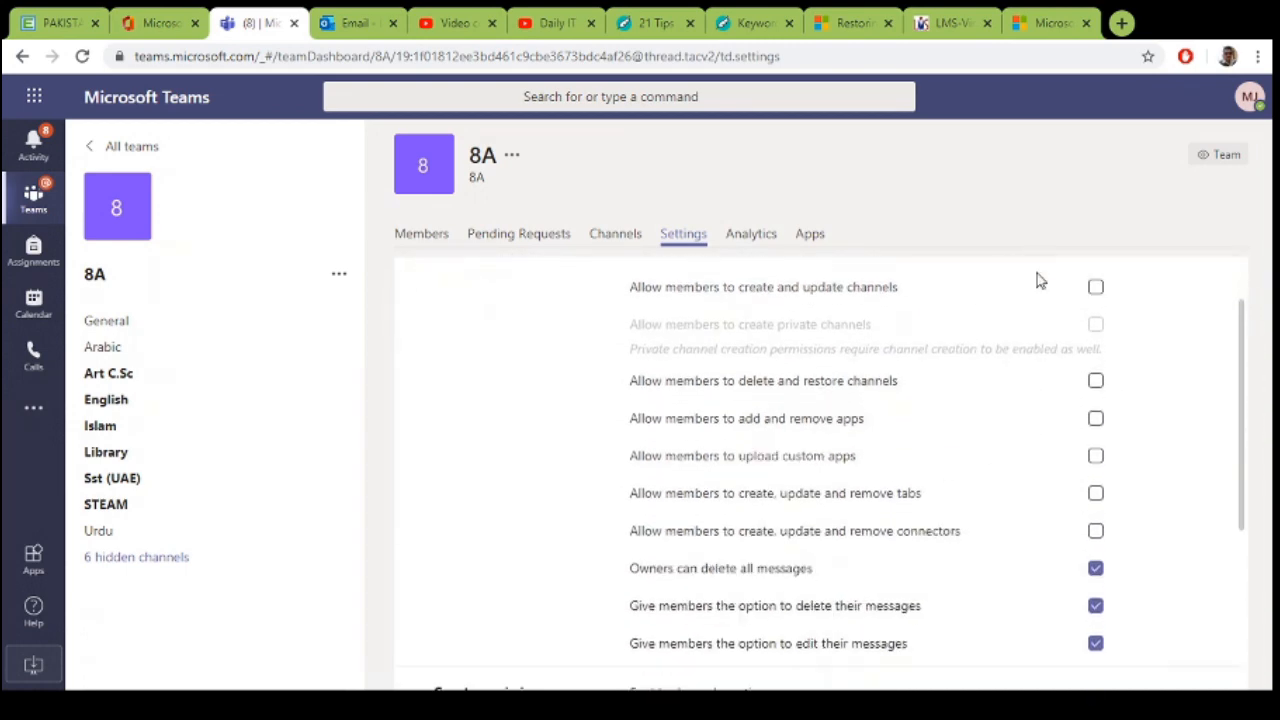
mouse_move(1063, 497)
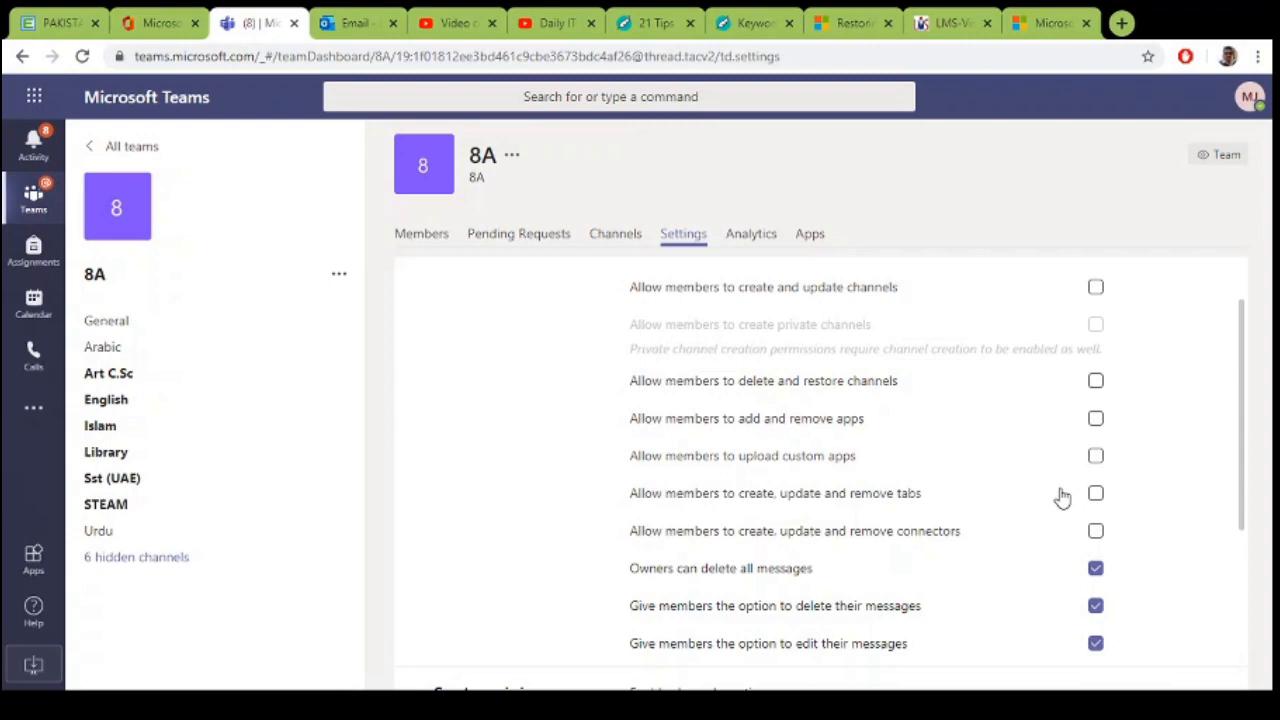
scroll("down", 3)
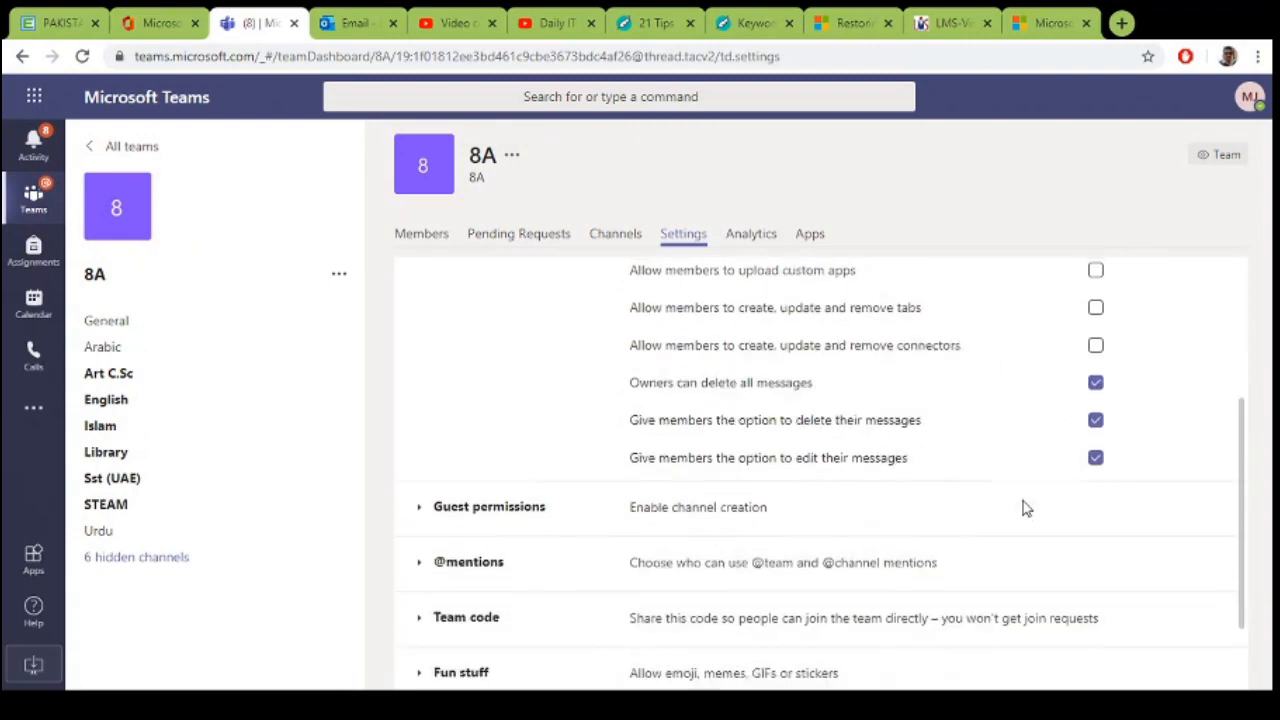
scroll("up", 3)
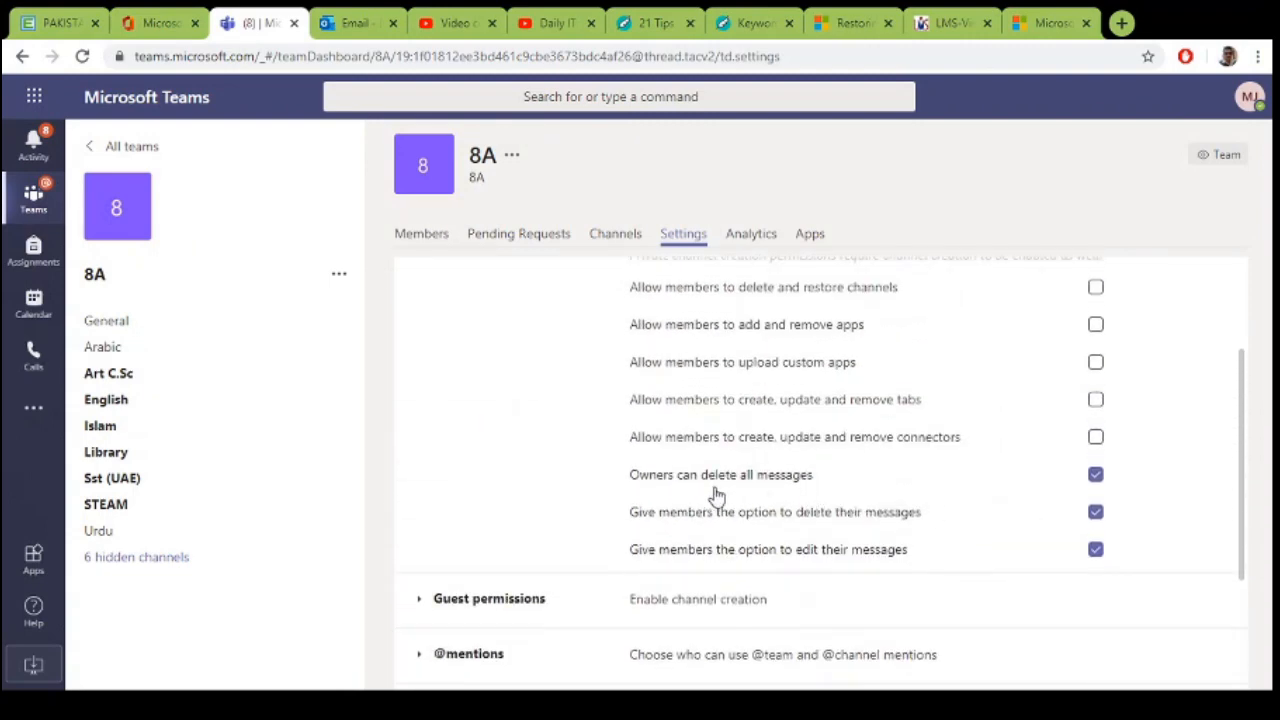
mouse_move(1058, 501)
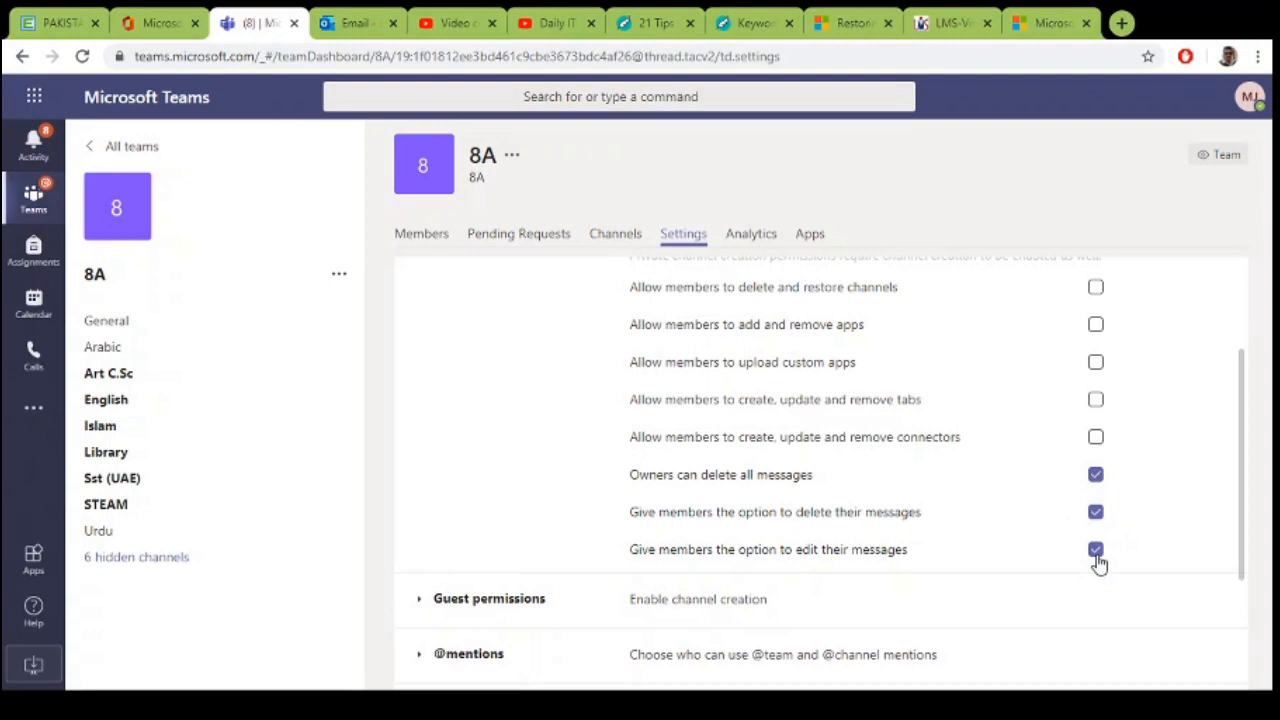
mouse_move(690, 537)
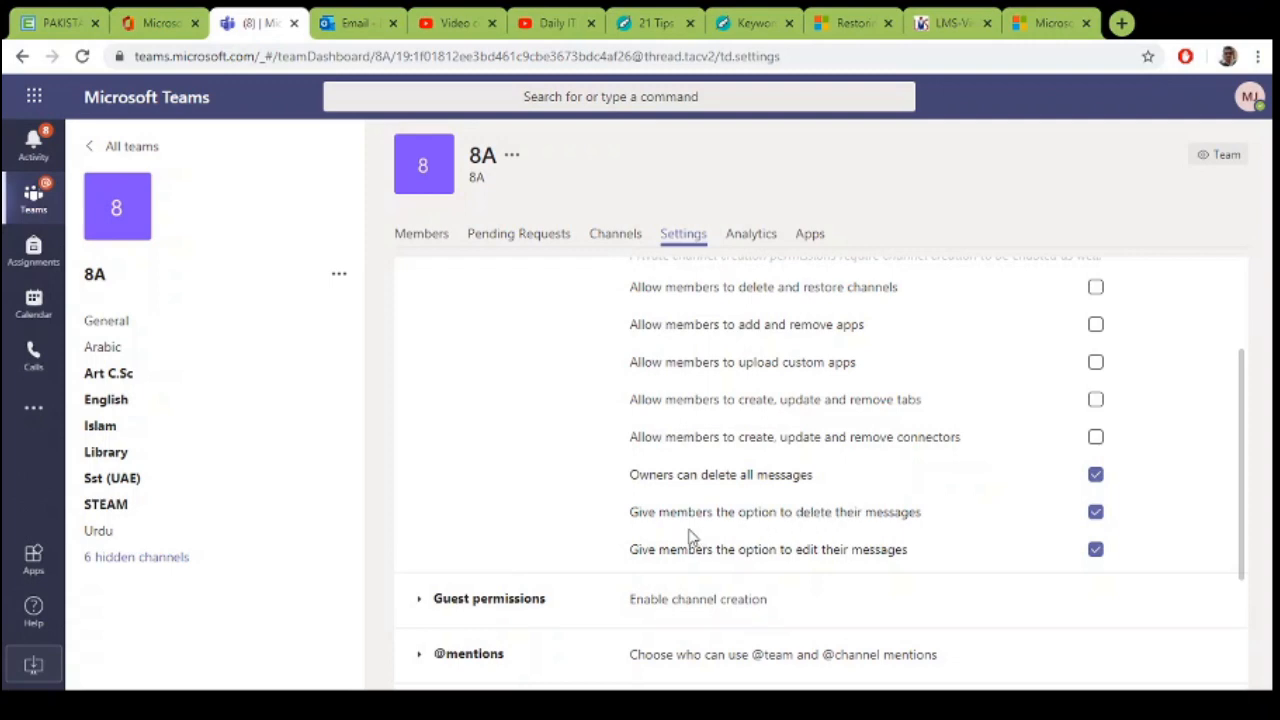
mouse_move(868, 521)
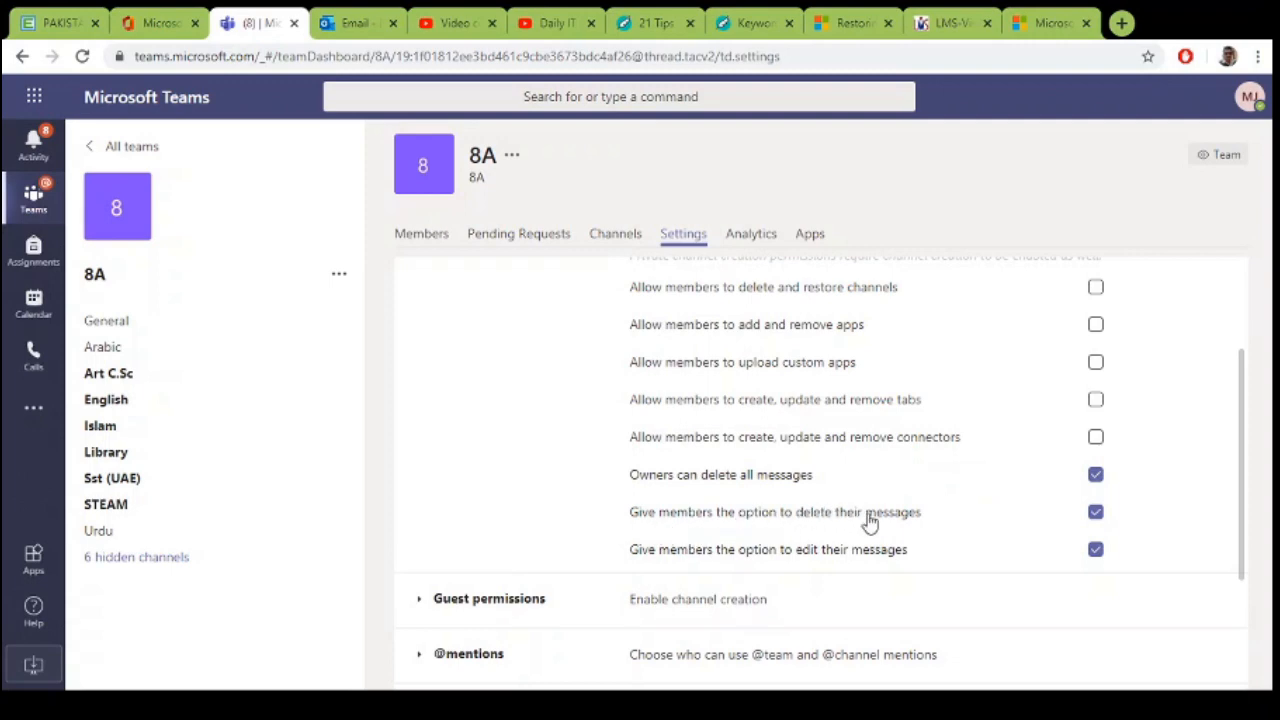
mouse_move(965, 520)
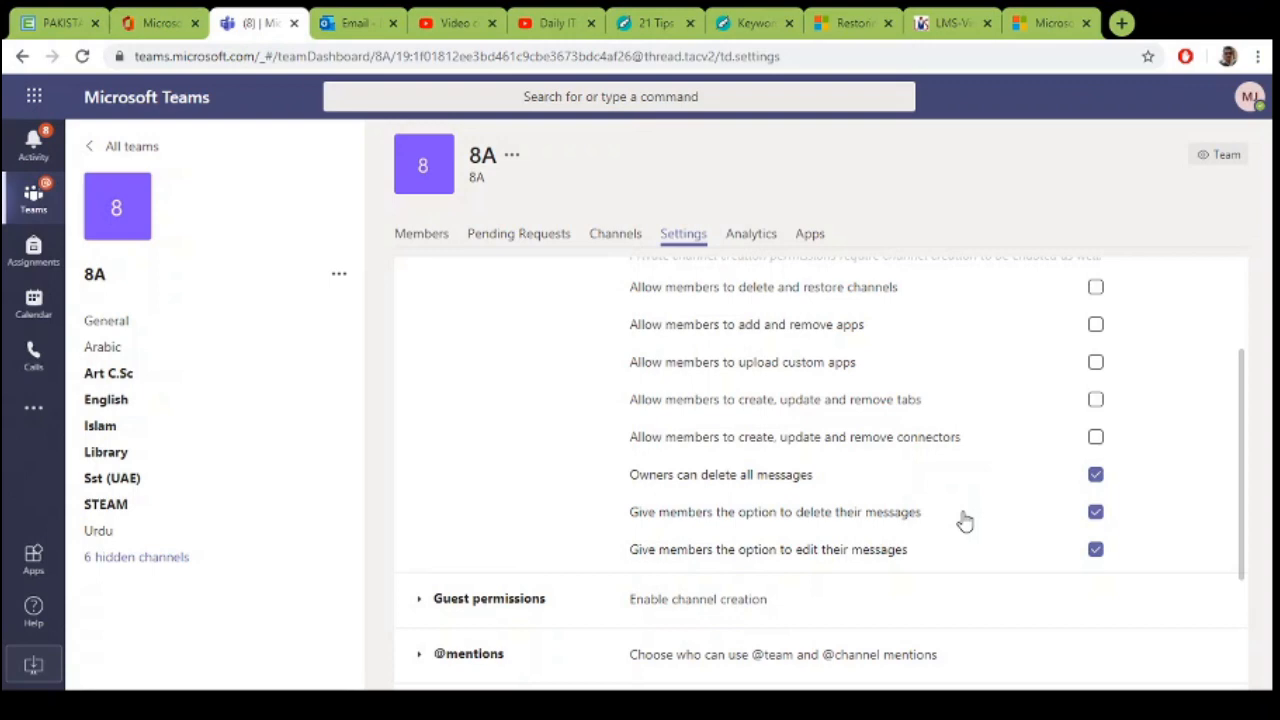
mouse_move(1015, 555)
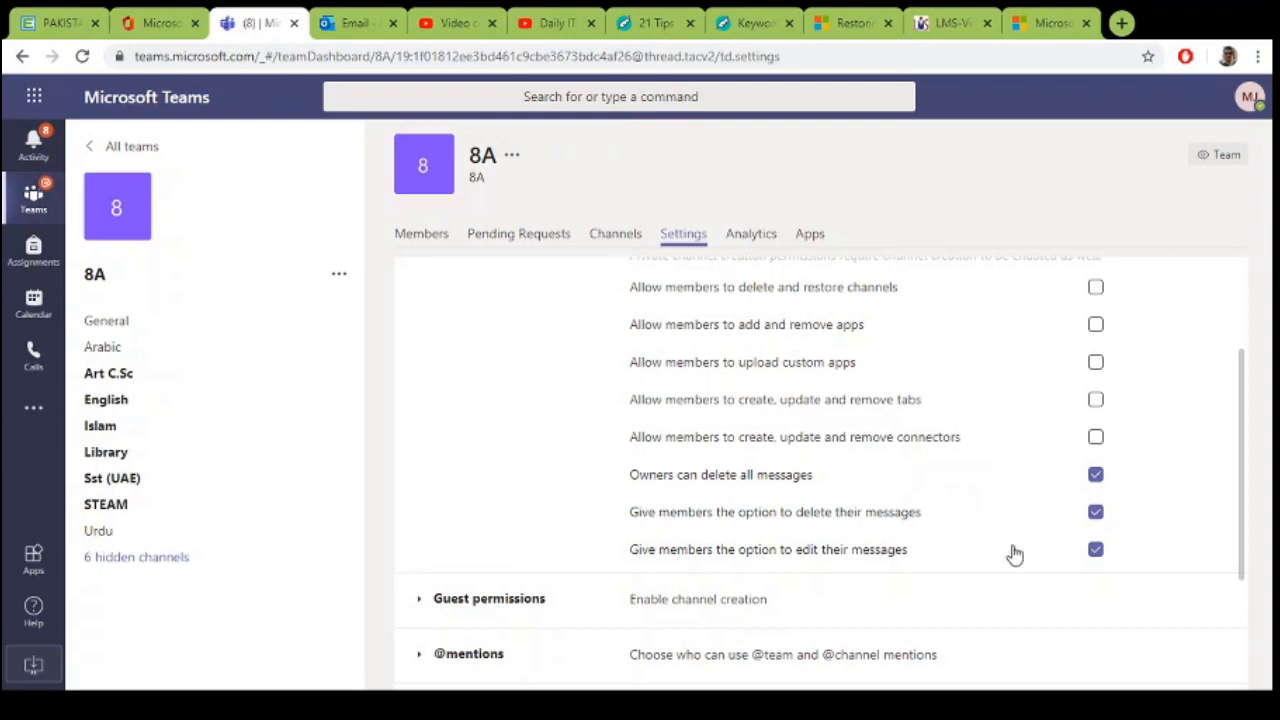
mouse_move(907, 563)
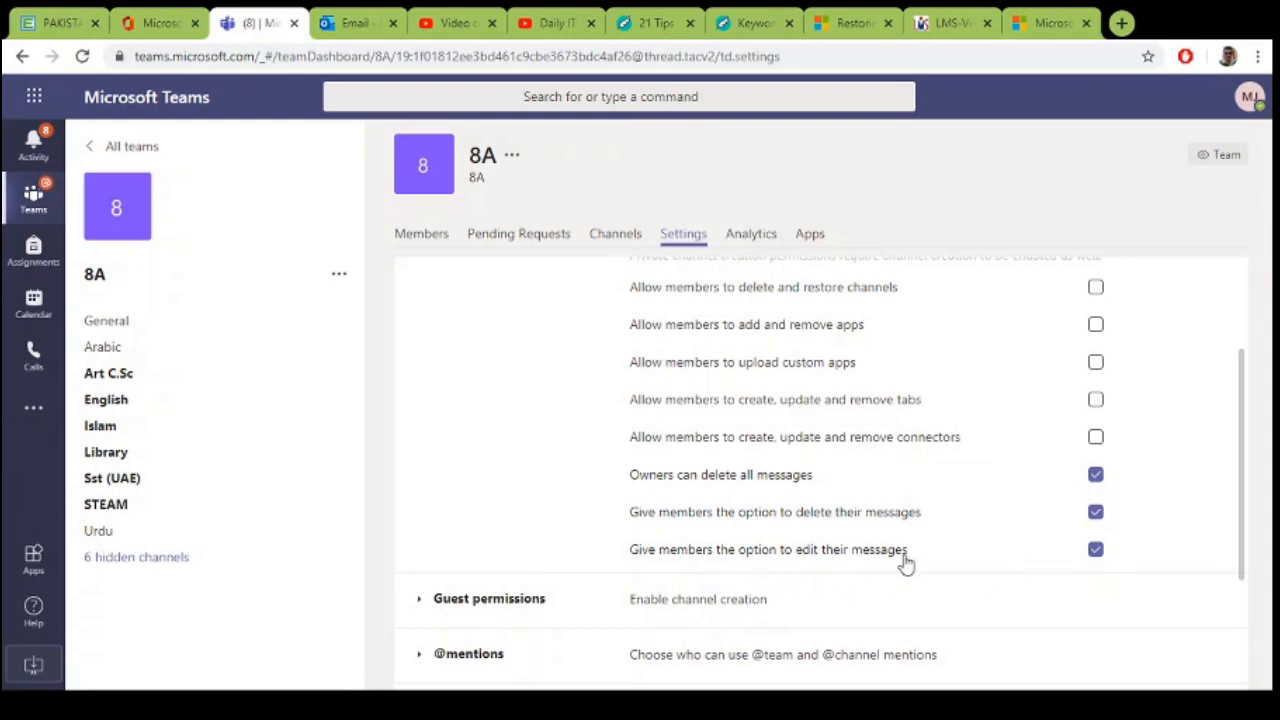
mouse_move(1023, 556)
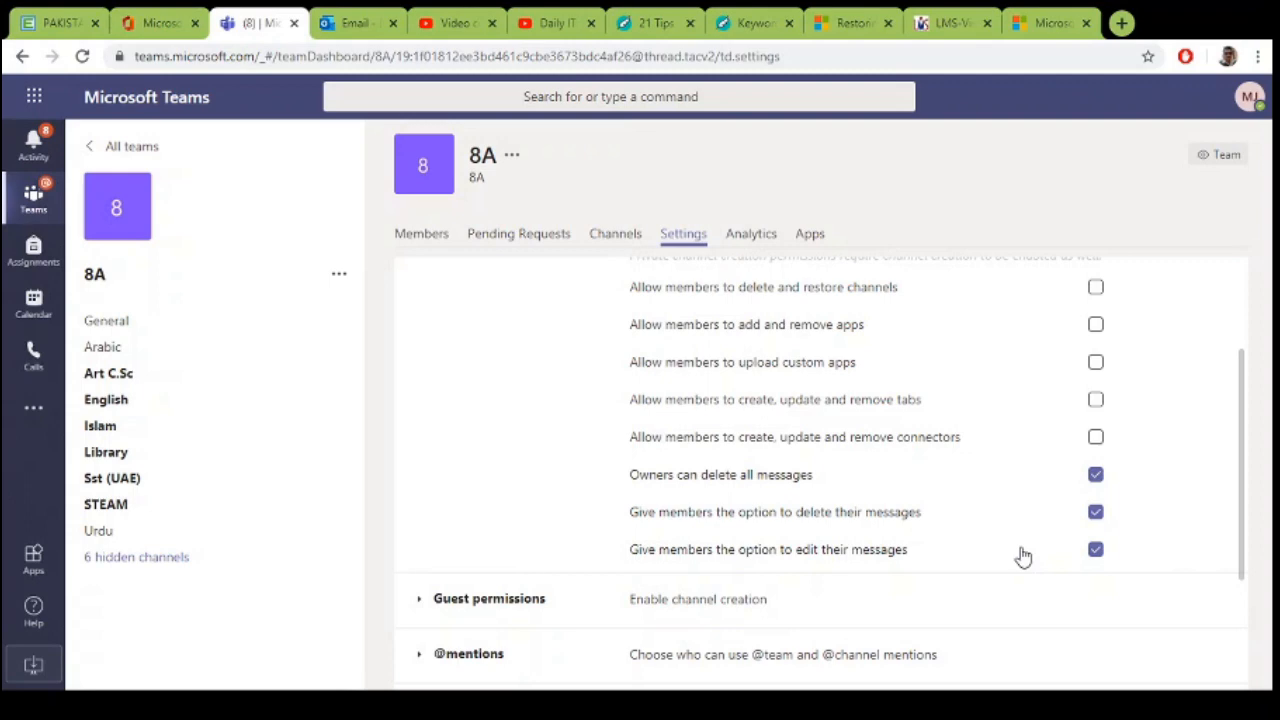
mouse_move(916, 573)
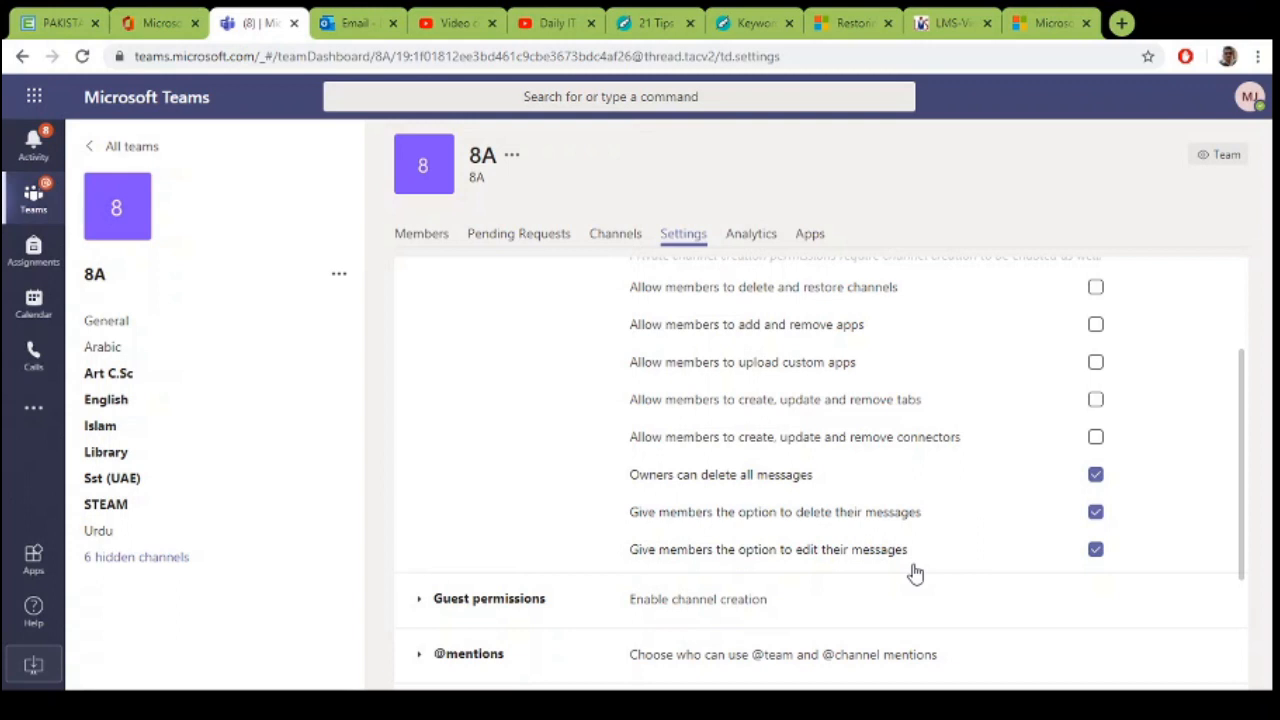
scroll("up", 3)
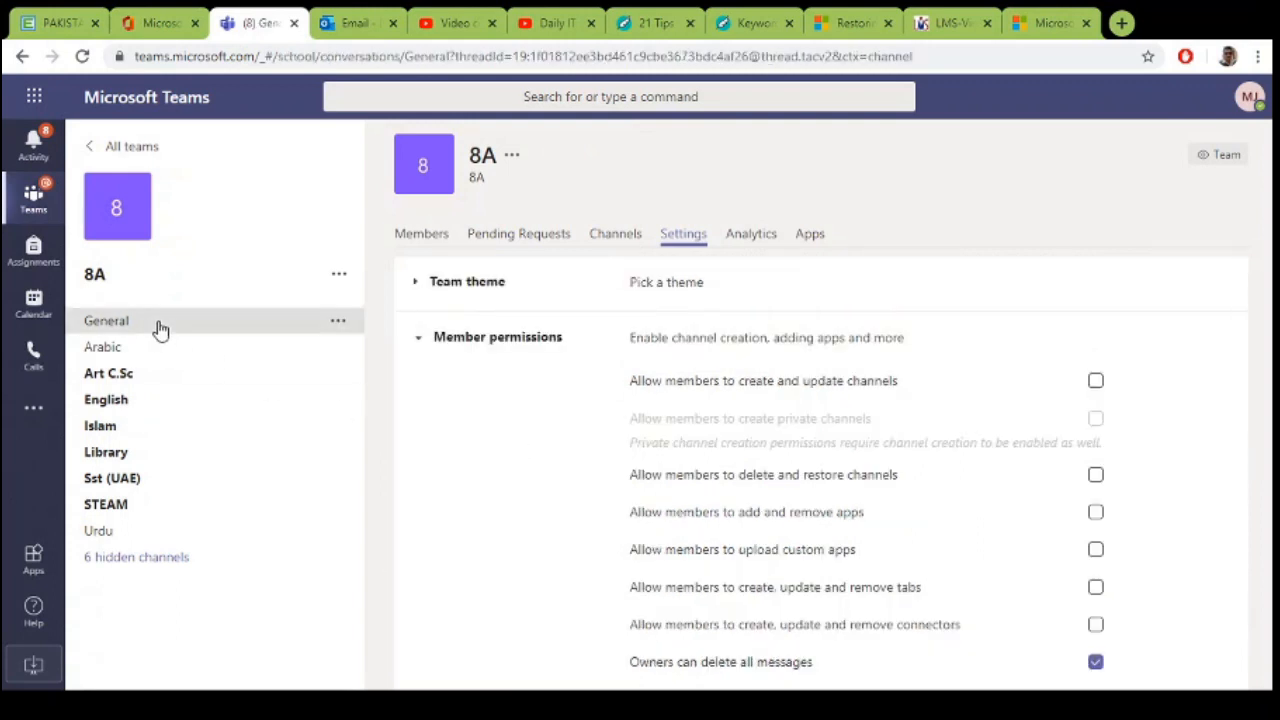
Go back to team 8A's General channel, then the Islam channel conversation.
left_click(106, 320)
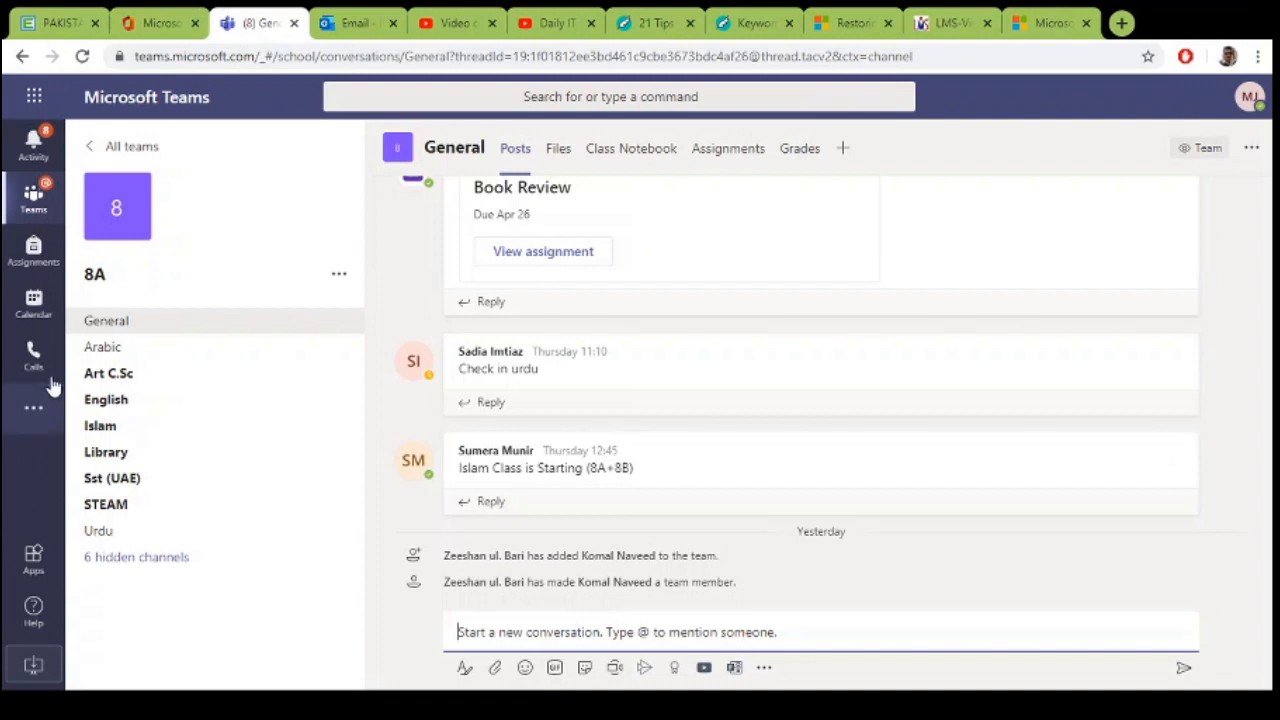
mouse_move(140, 434)
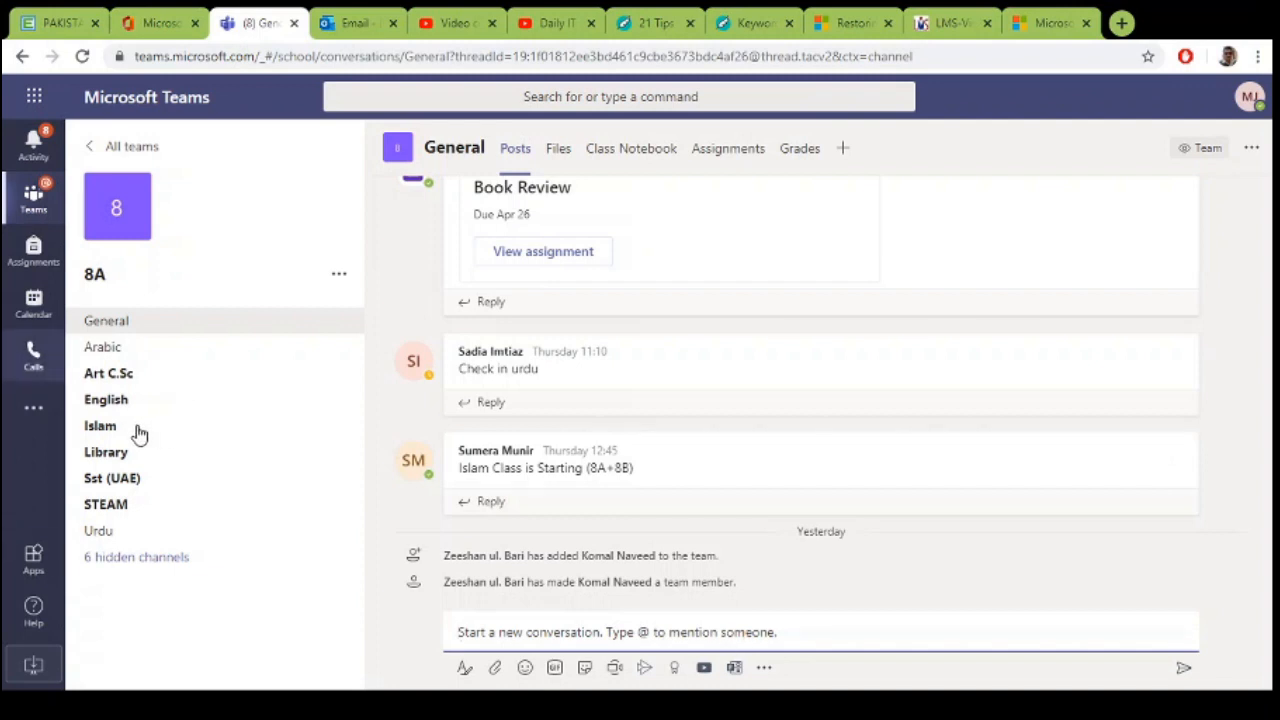
left_click(100, 425)
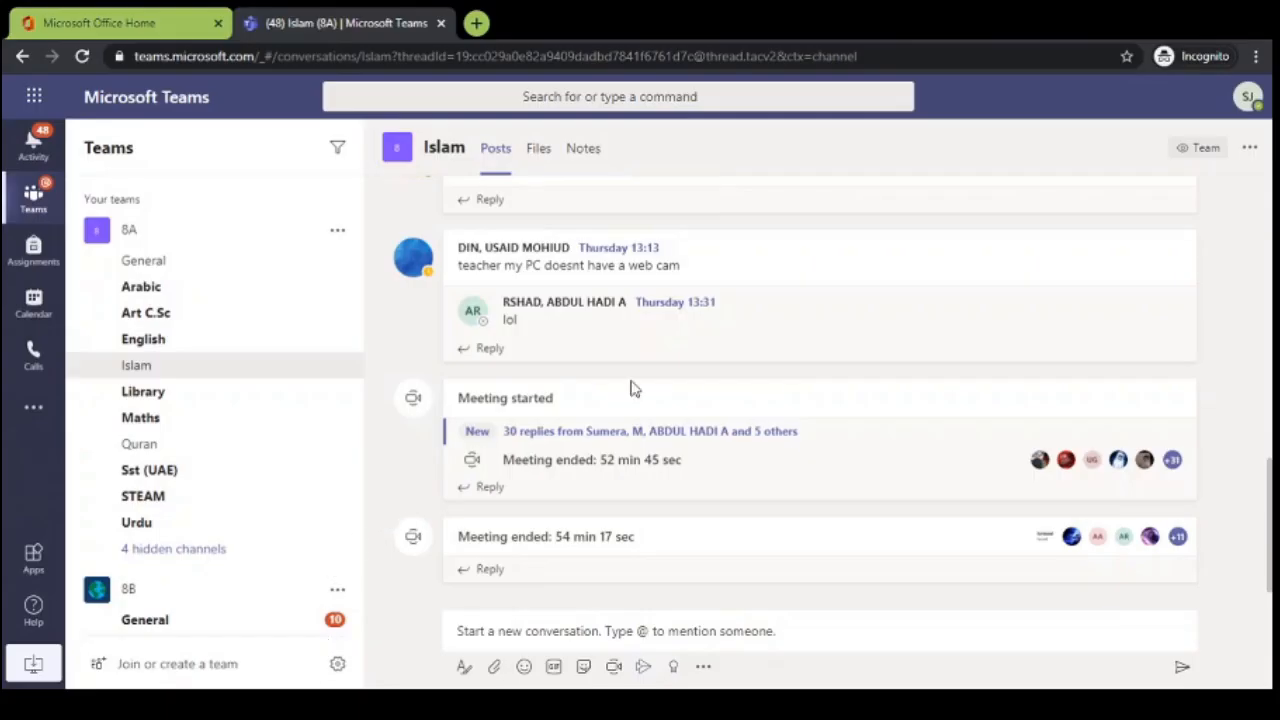
mouse_move(615, 656)
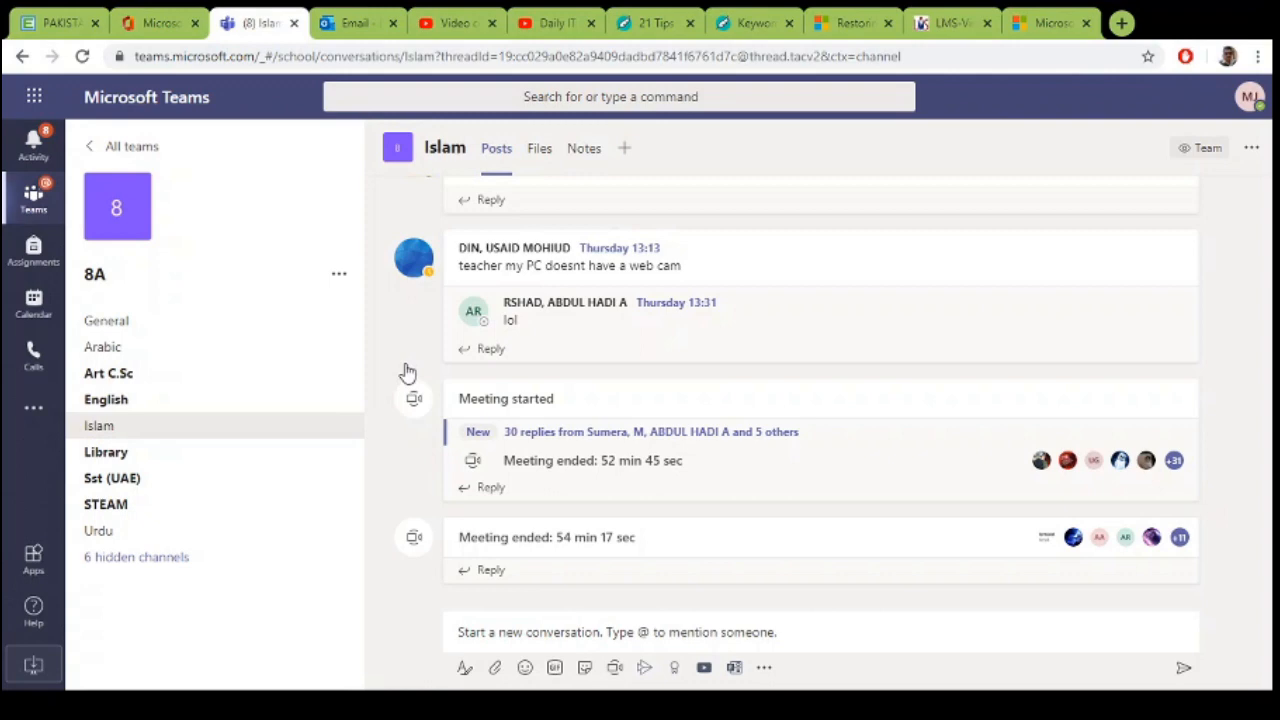
mouse_move(311, 433)
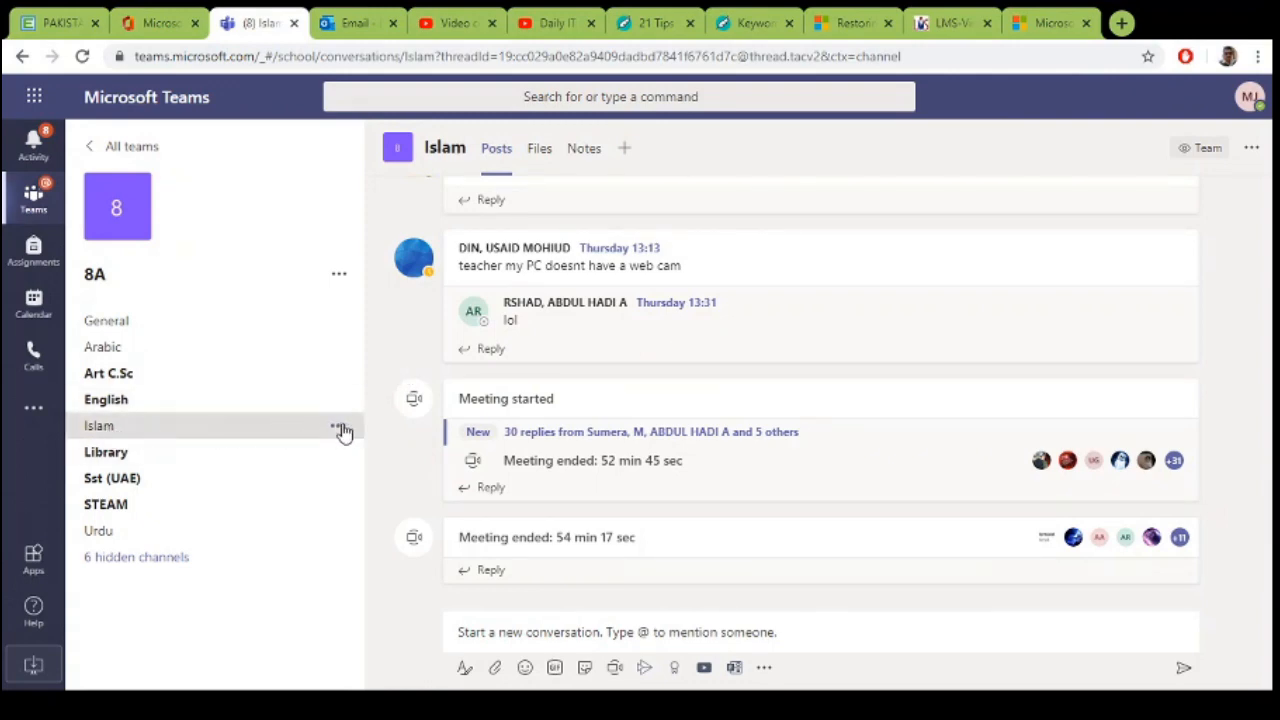
Open Manage channel for the Islam channel of team 8A.
left_click(340, 426)
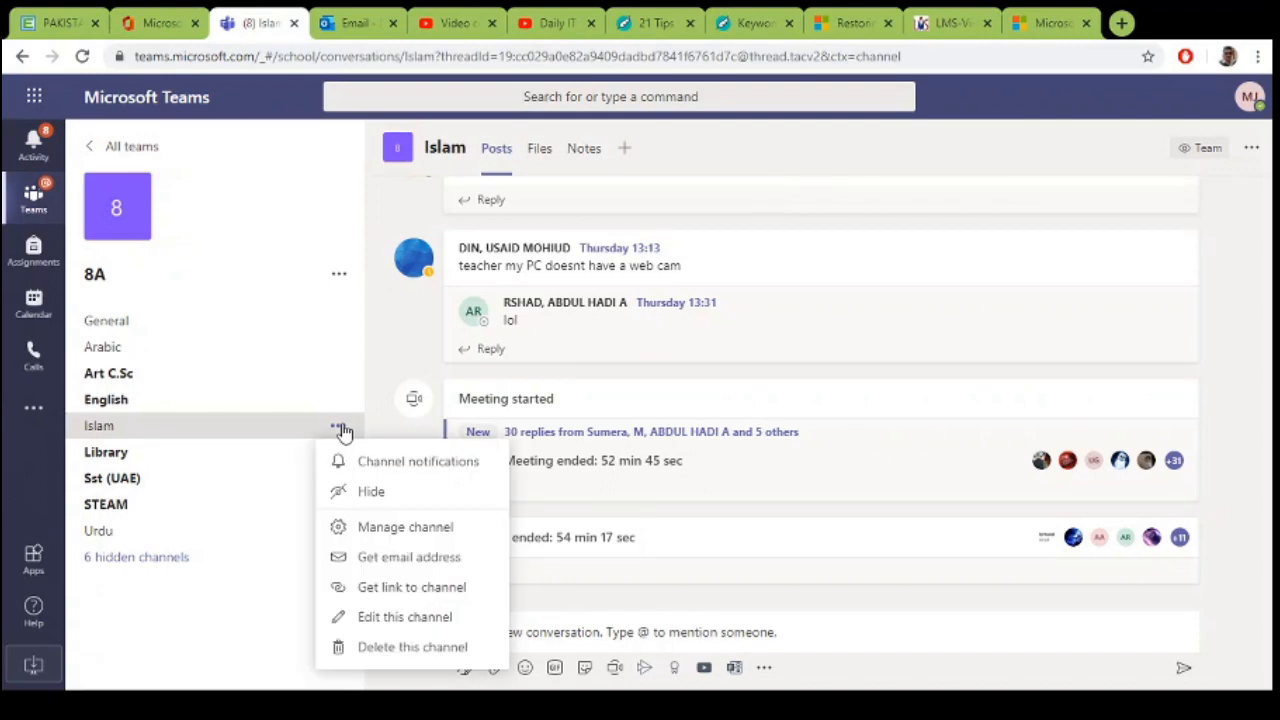
mouse_move(420, 527)
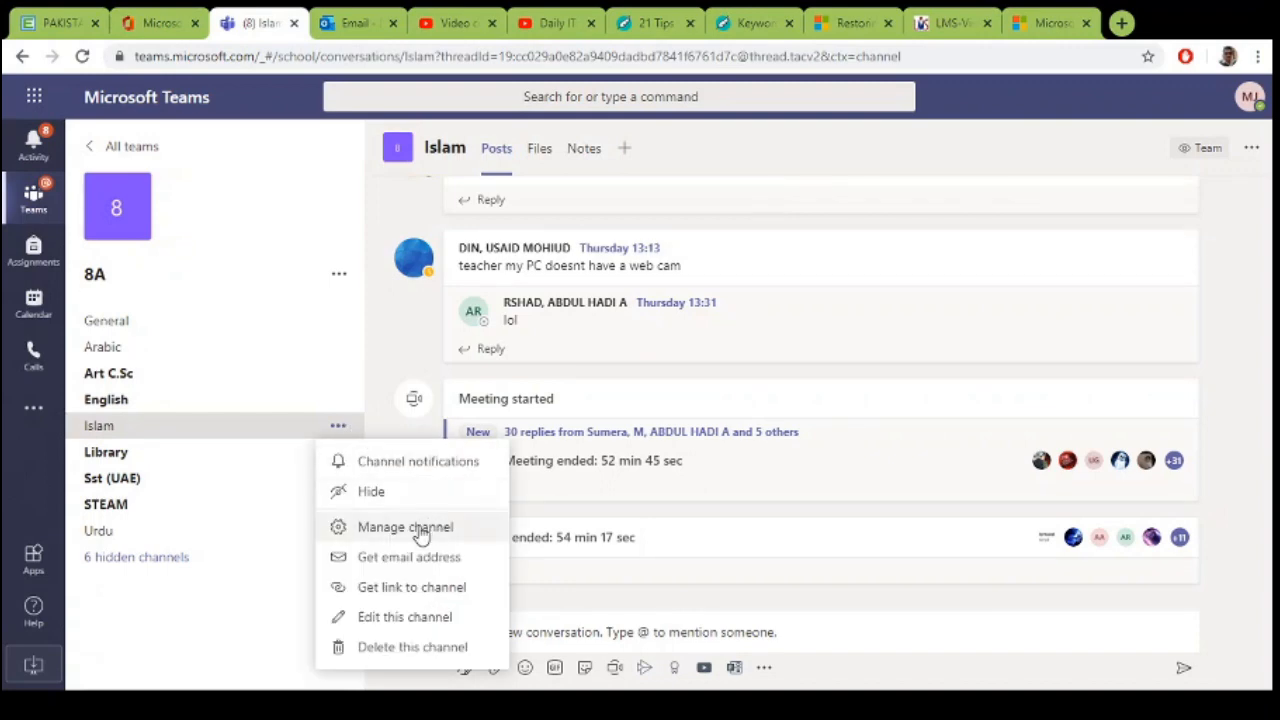
left_click(405, 527)
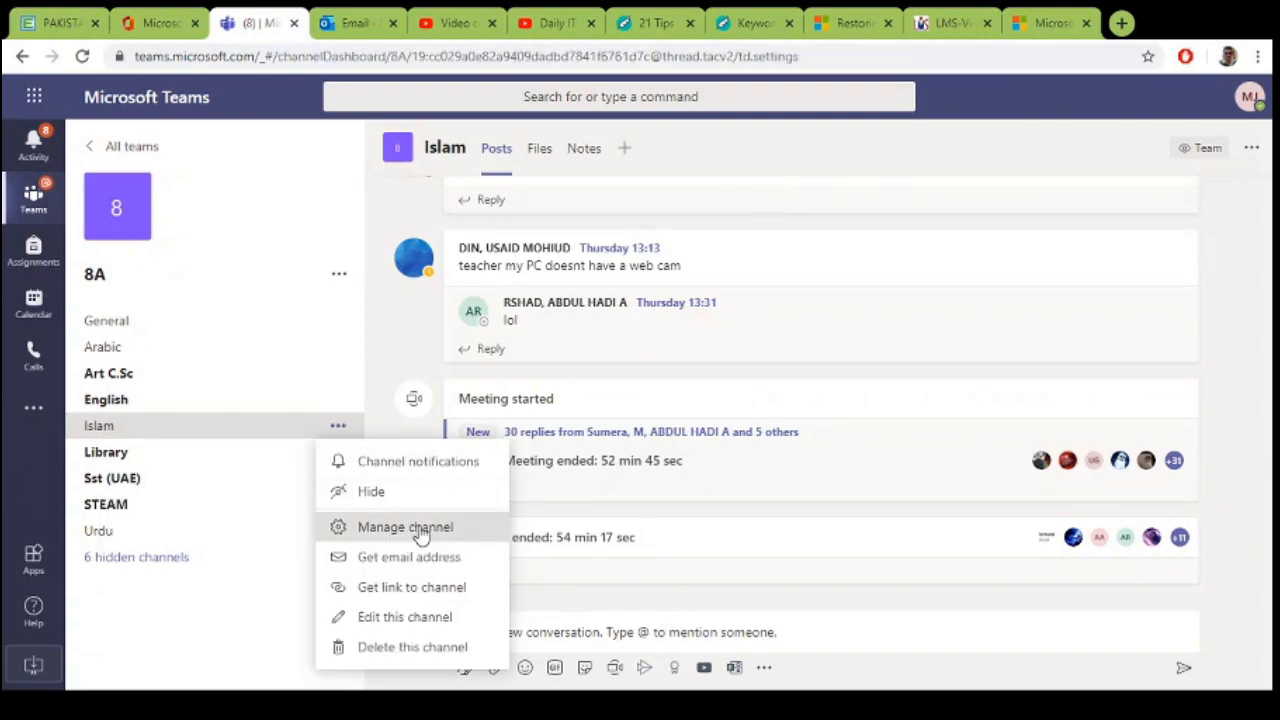
left_click(405, 527)
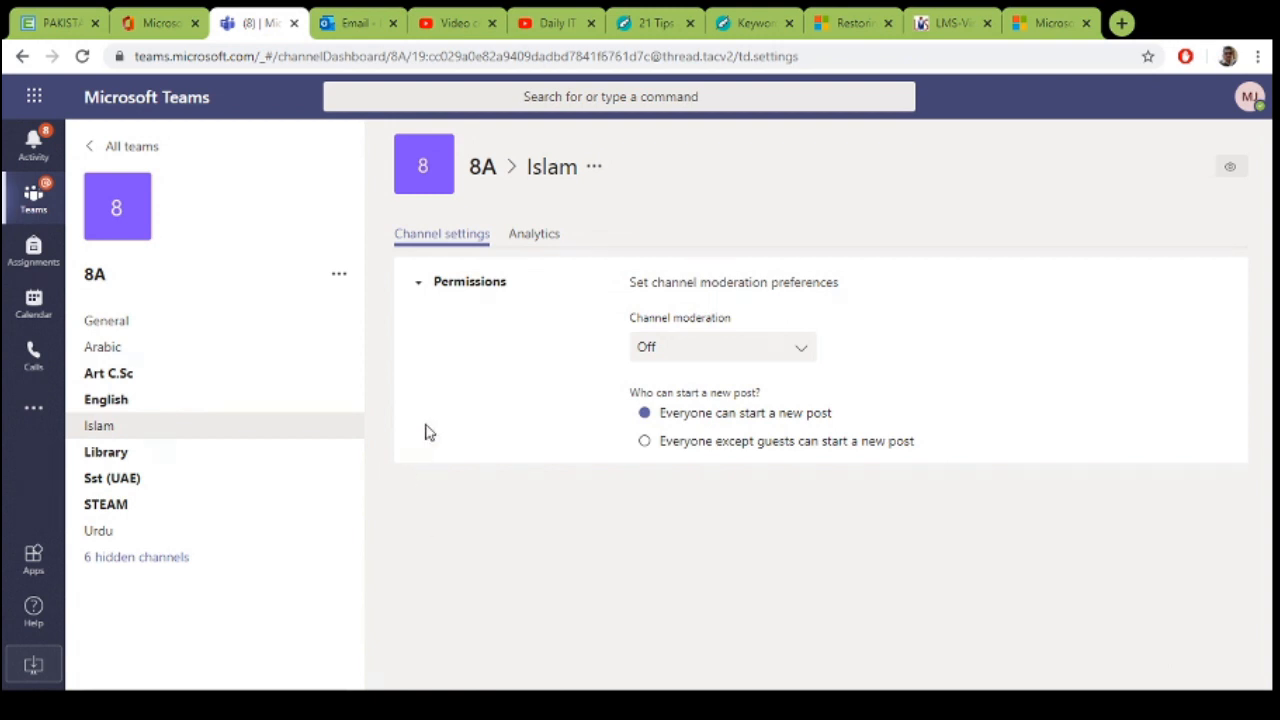
mouse_move(444, 385)
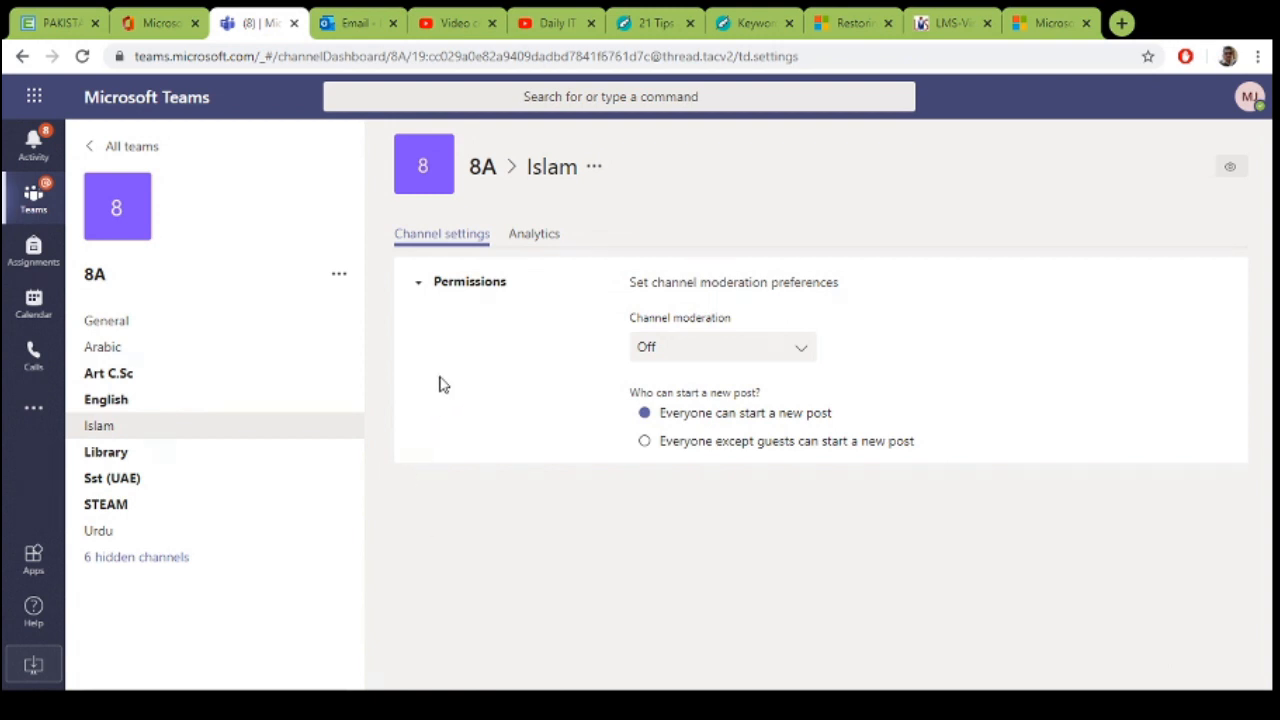
mouse_move(738, 311)
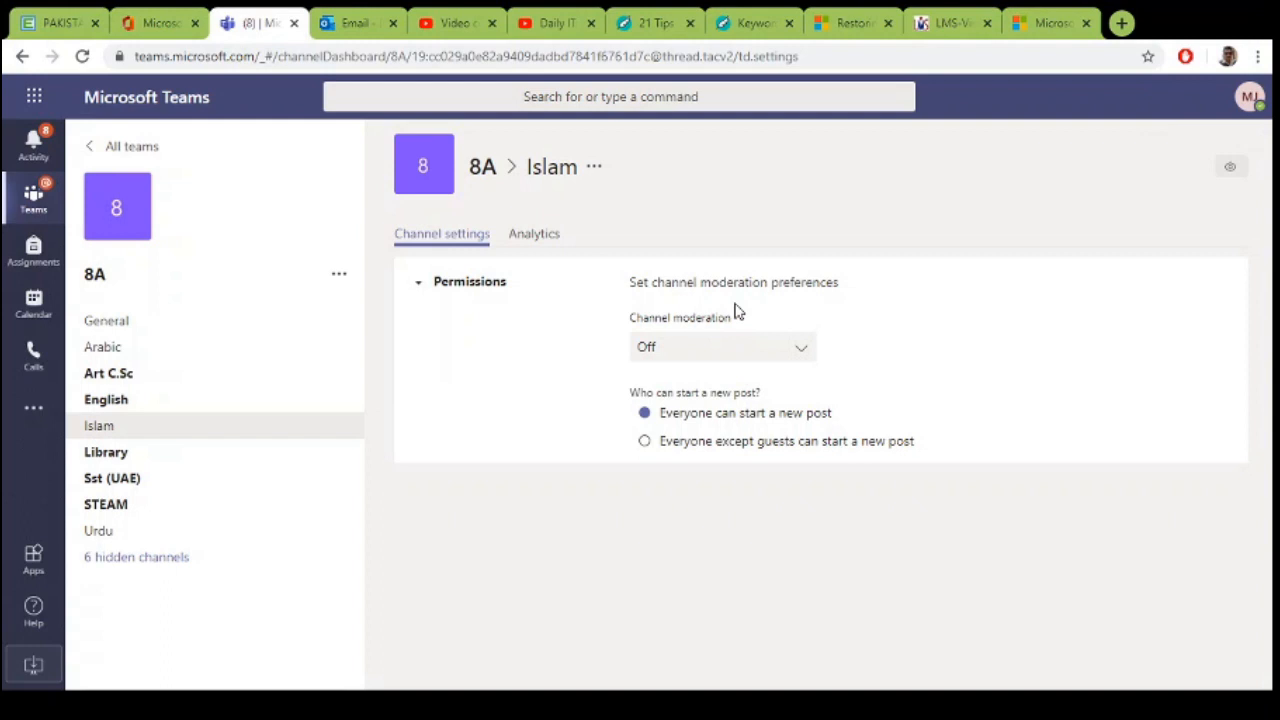
mouse_move(658, 352)
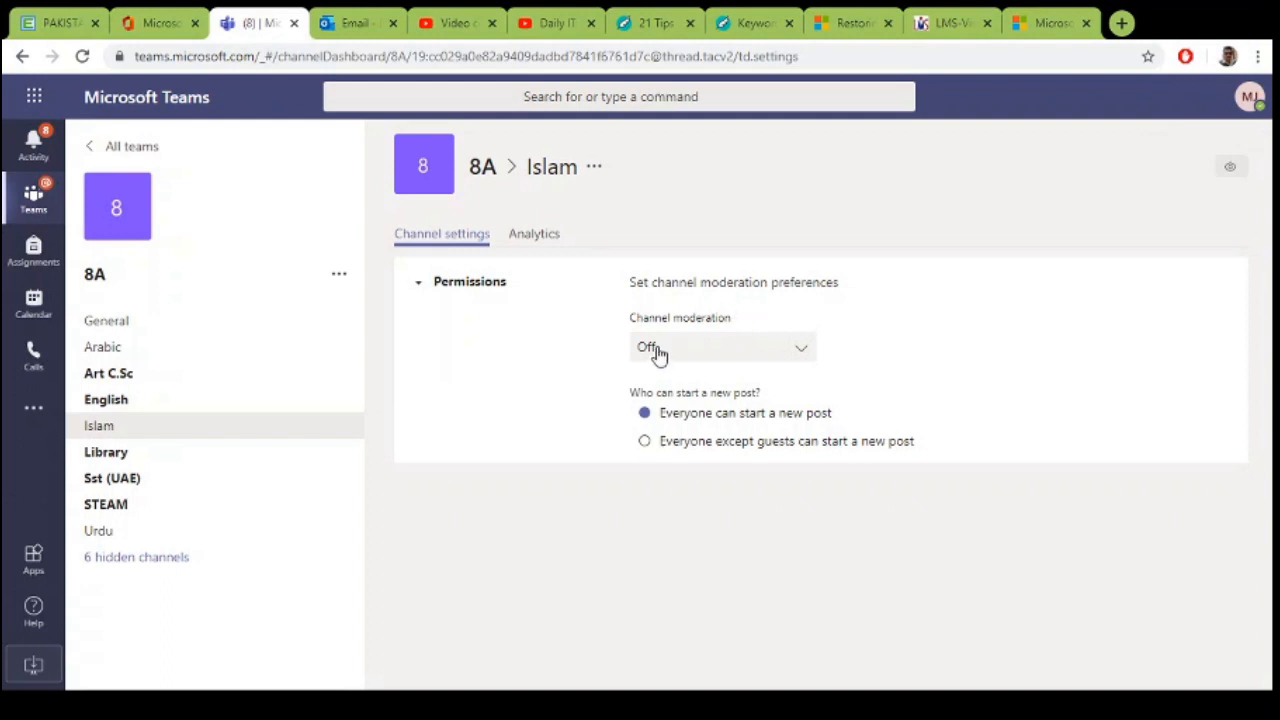
mouse_move(734, 347)
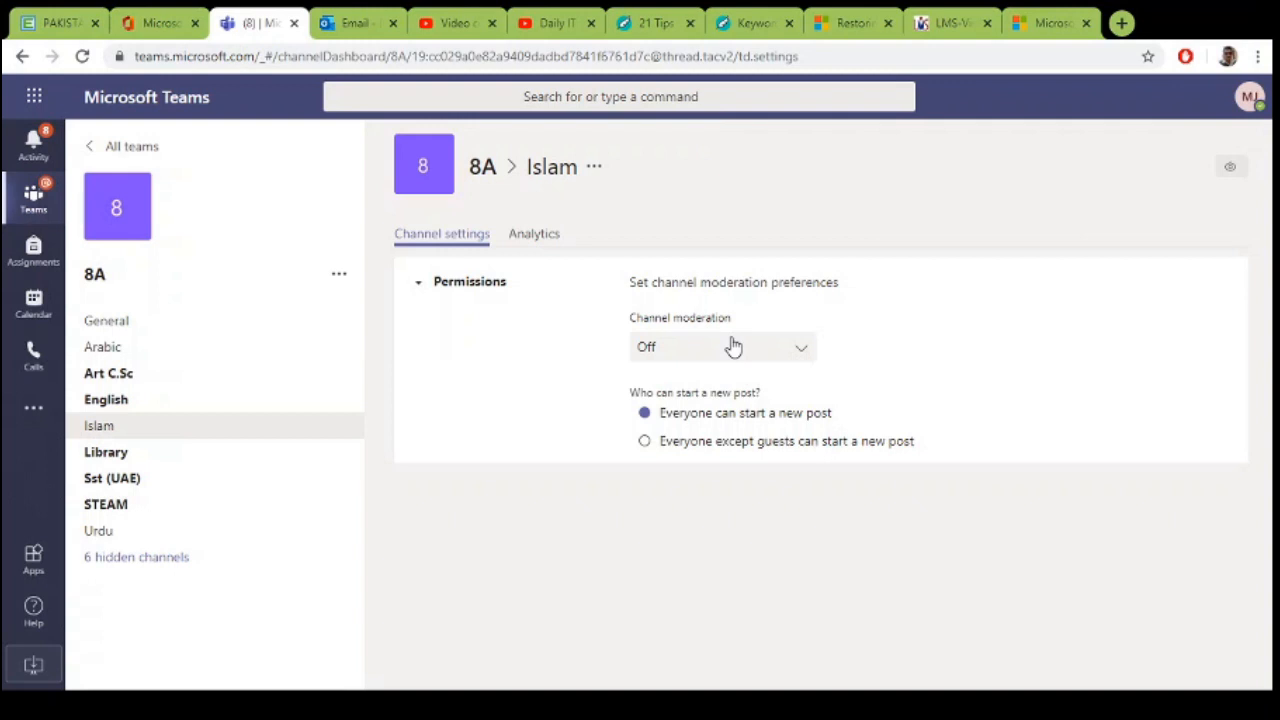
mouse_move(486, 422)
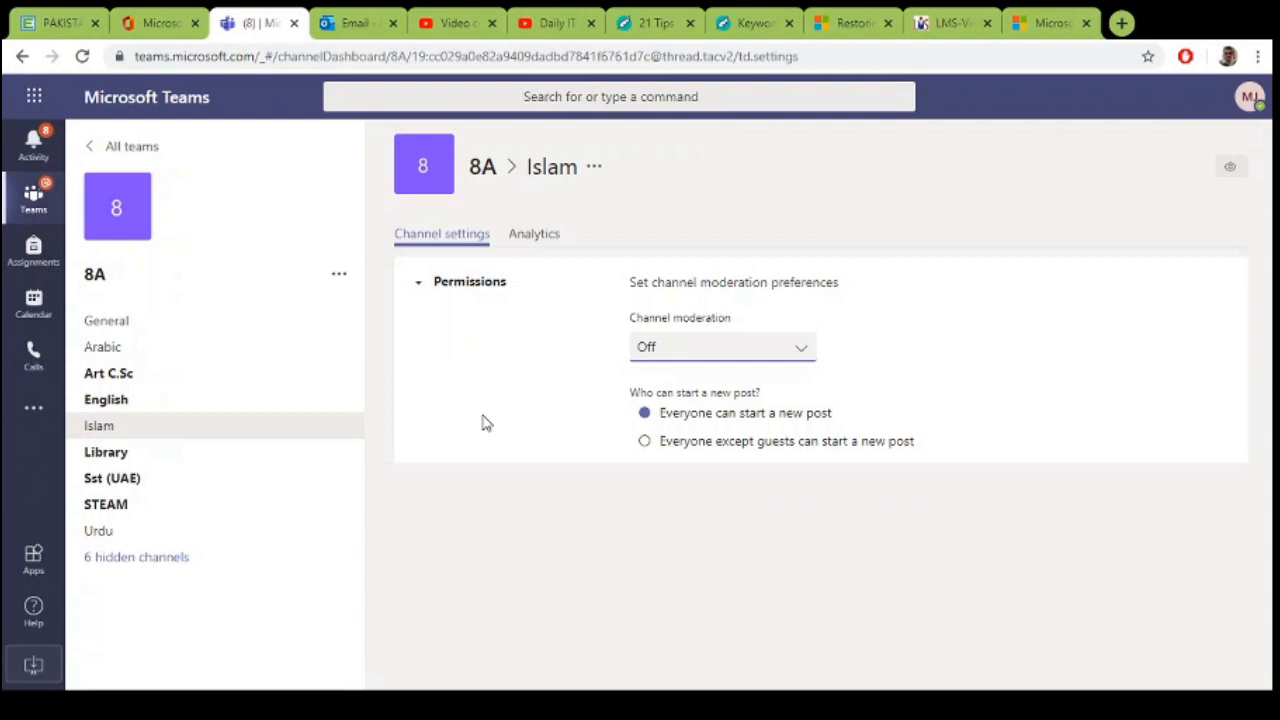
mouse_move(707, 358)
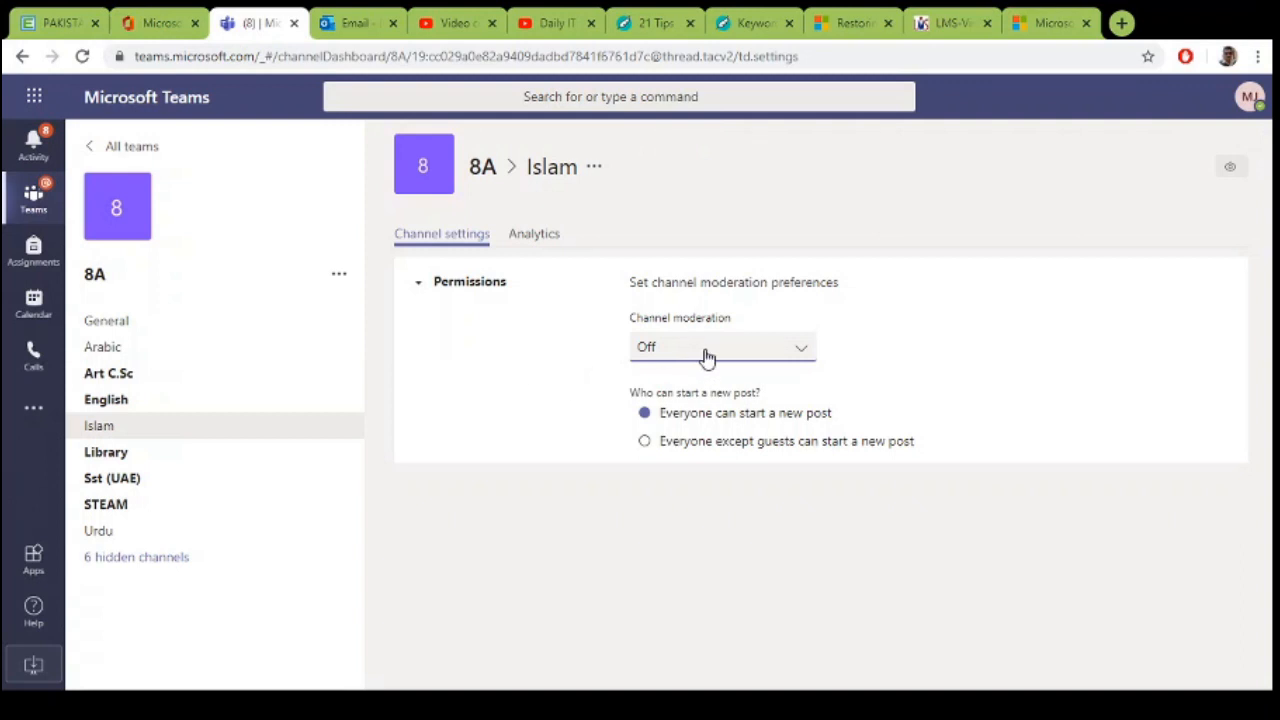
Set Islam channel moderation to On and confirm team owners are the moderators.
left_click(722, 347)
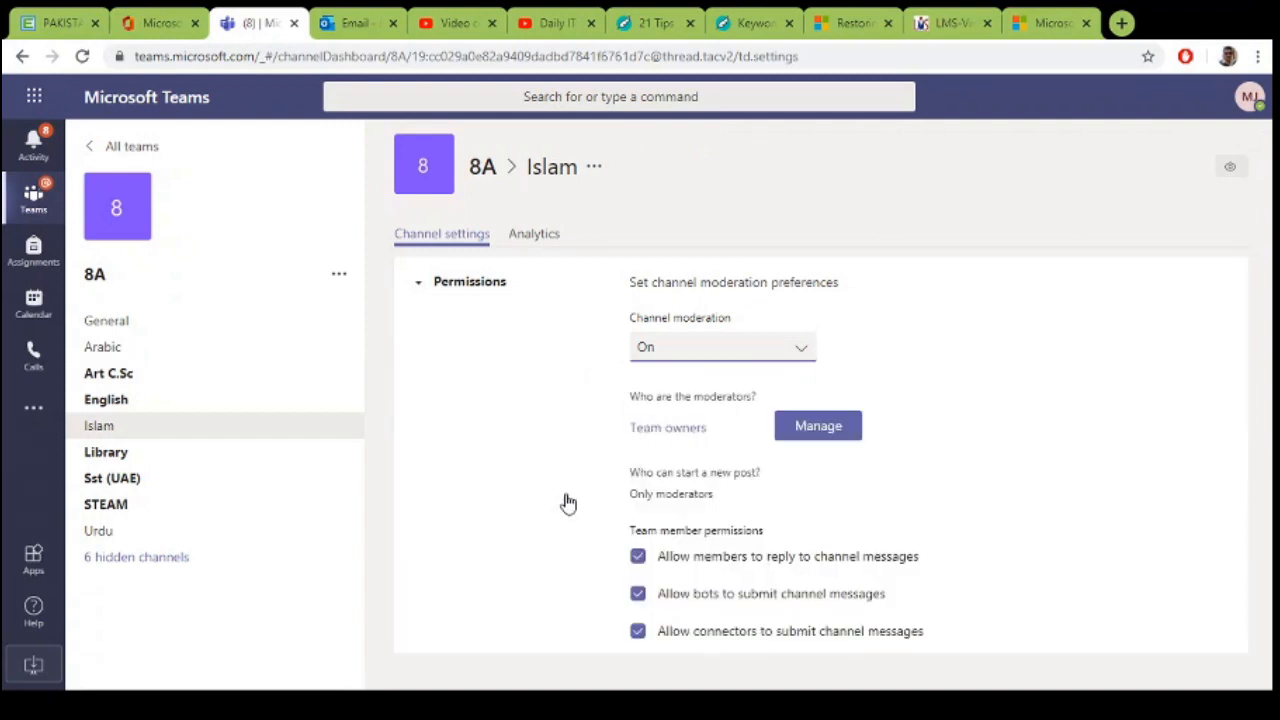
mouse_move(680, 435)
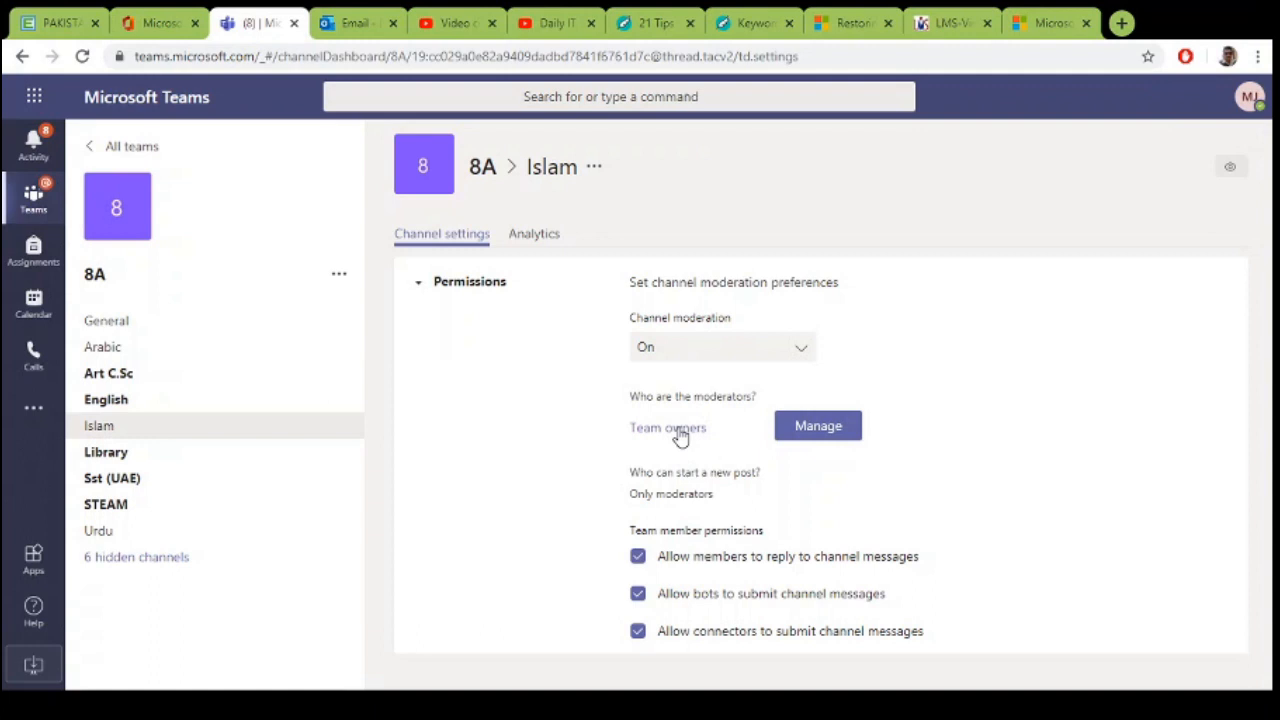
left_click(667, 427)
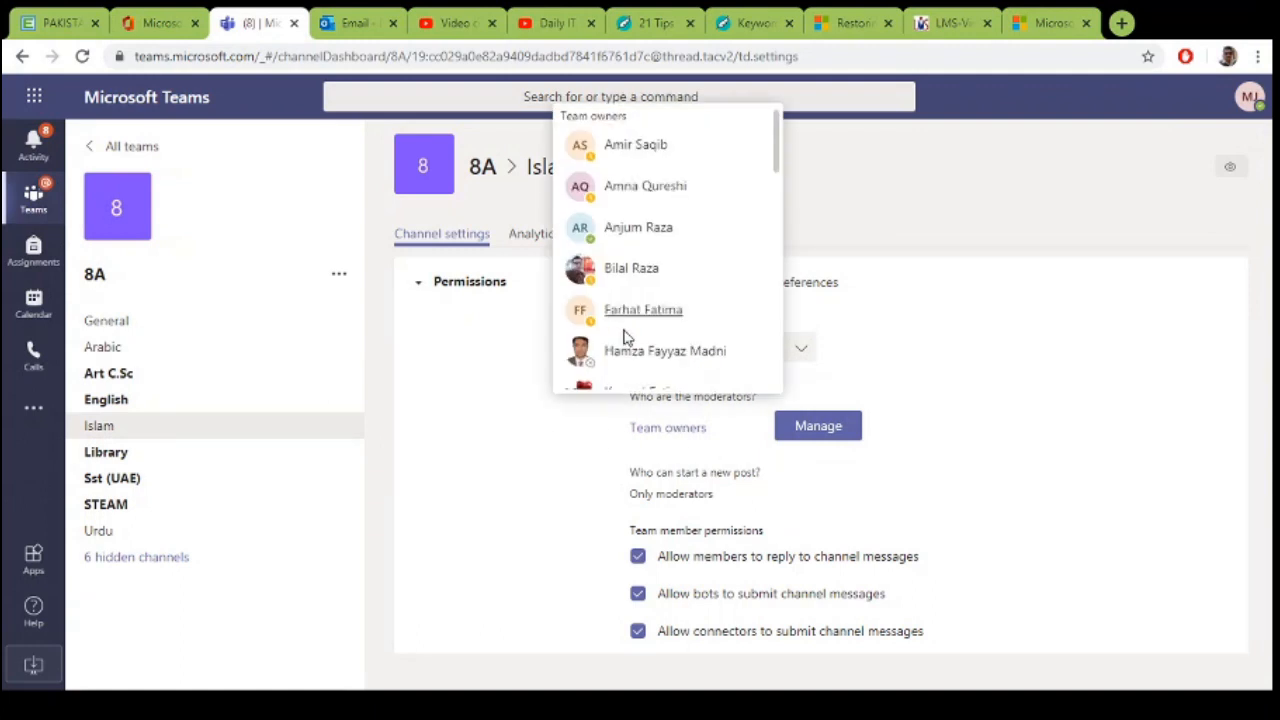
left_click(520, 476)
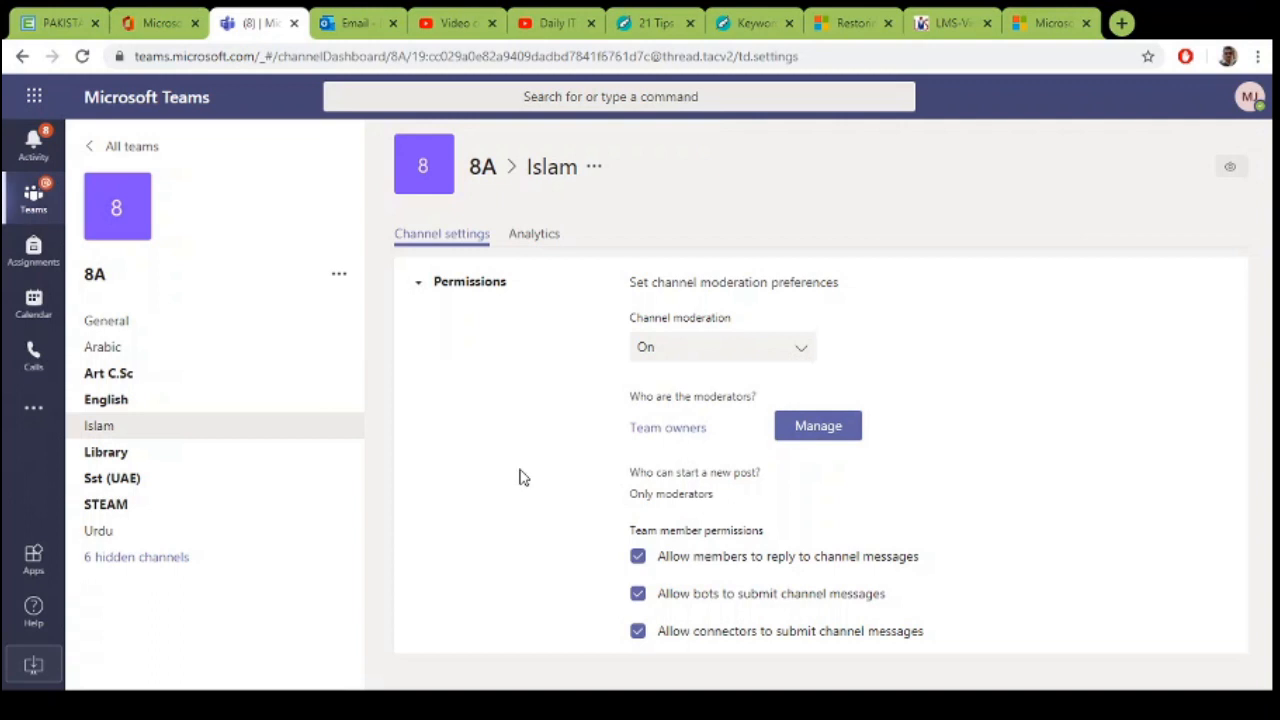
mouse_move(556, 551)
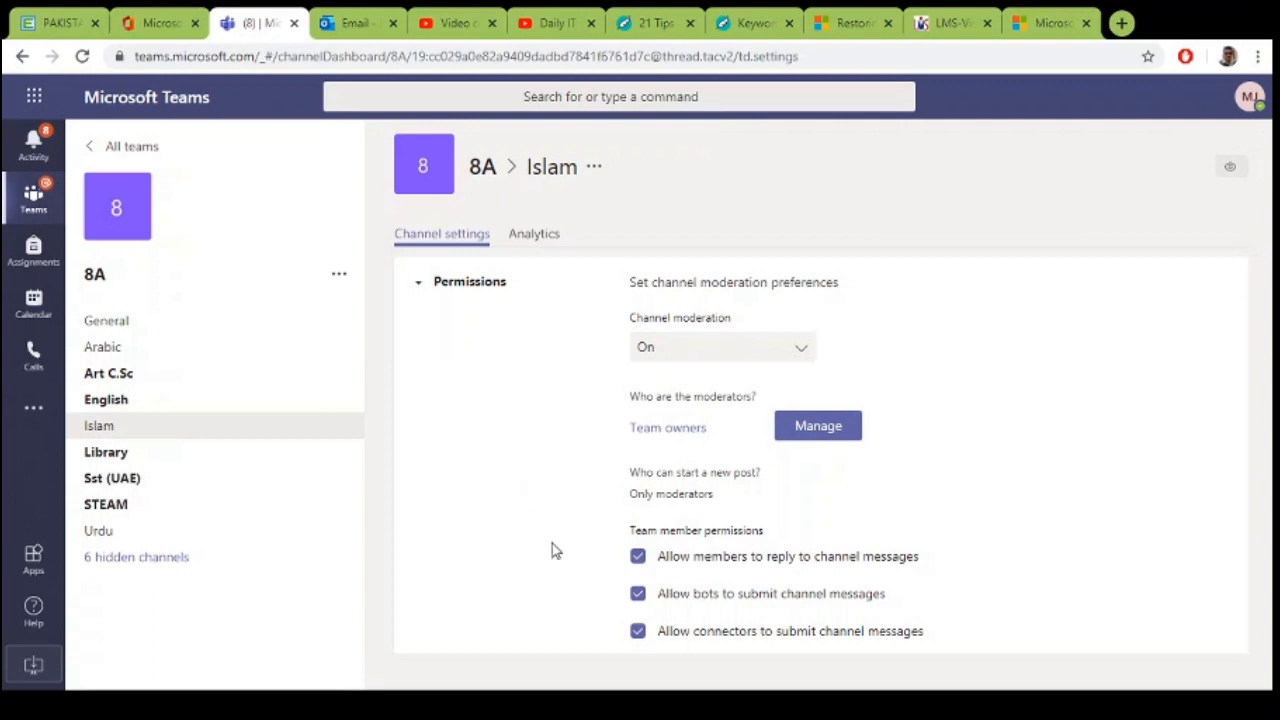
mouse_move(883, 592)
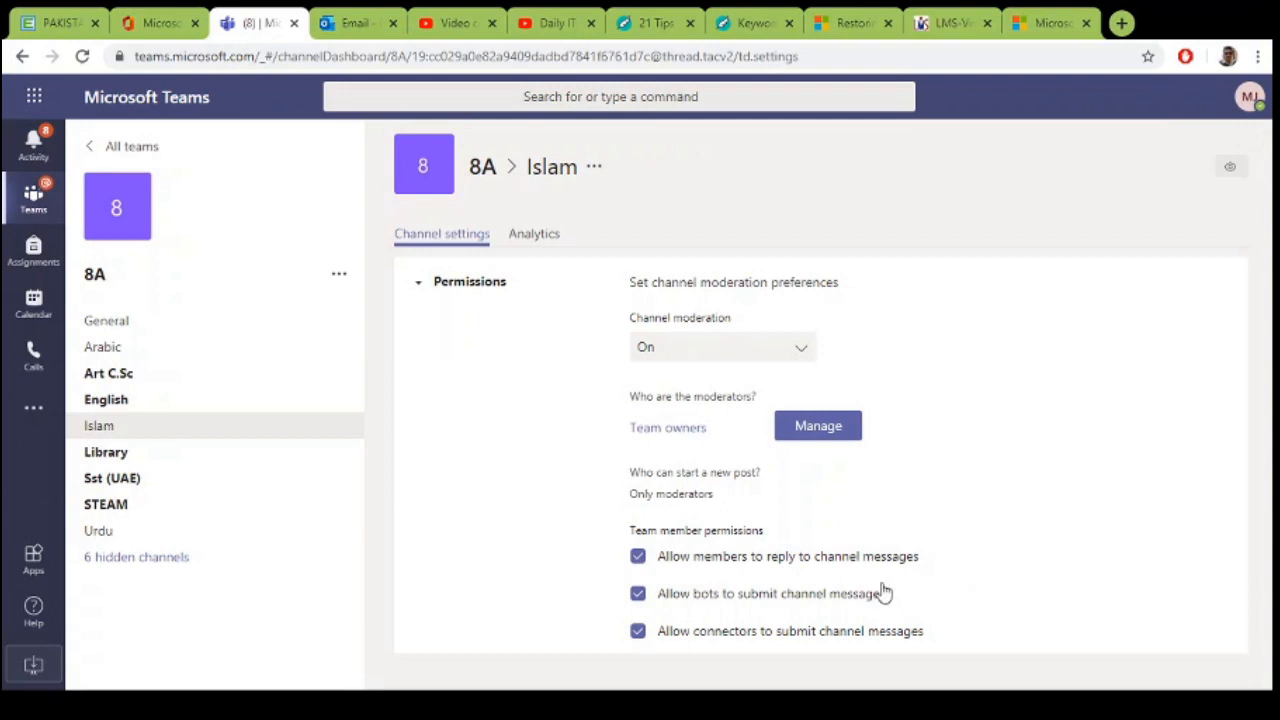
mouse_move(755, 600)
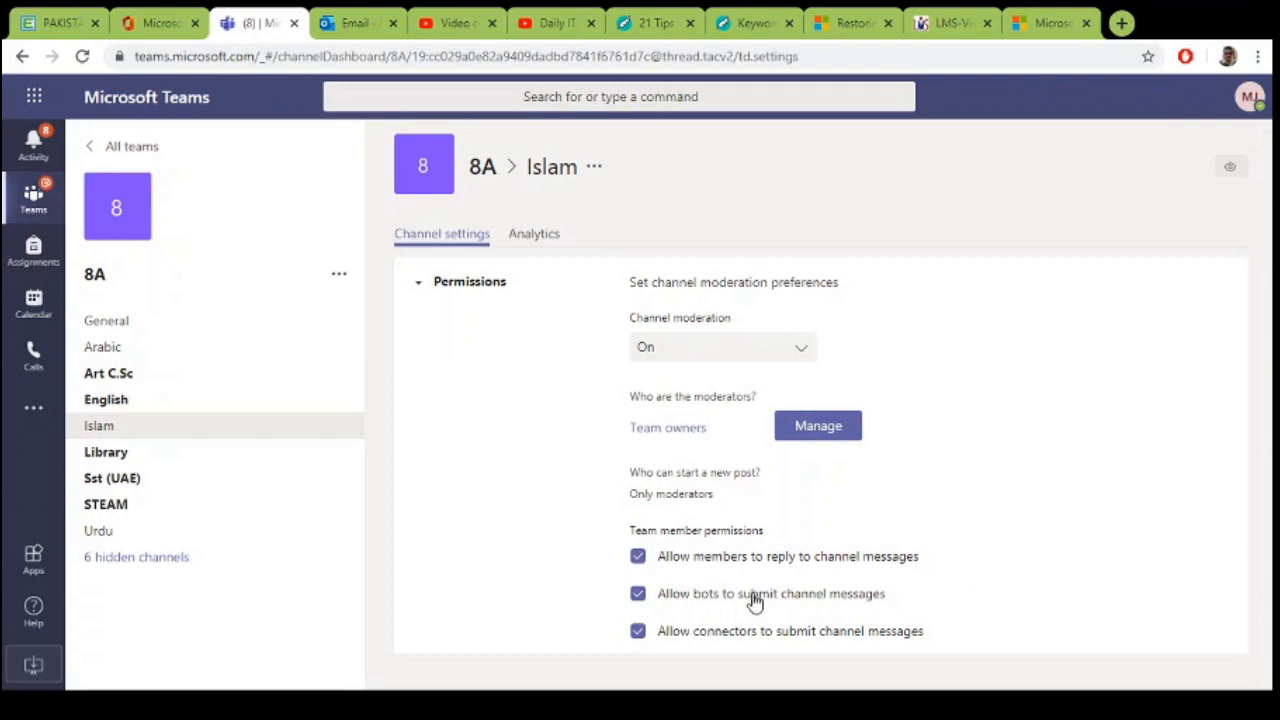
mouse_move(753, 580)
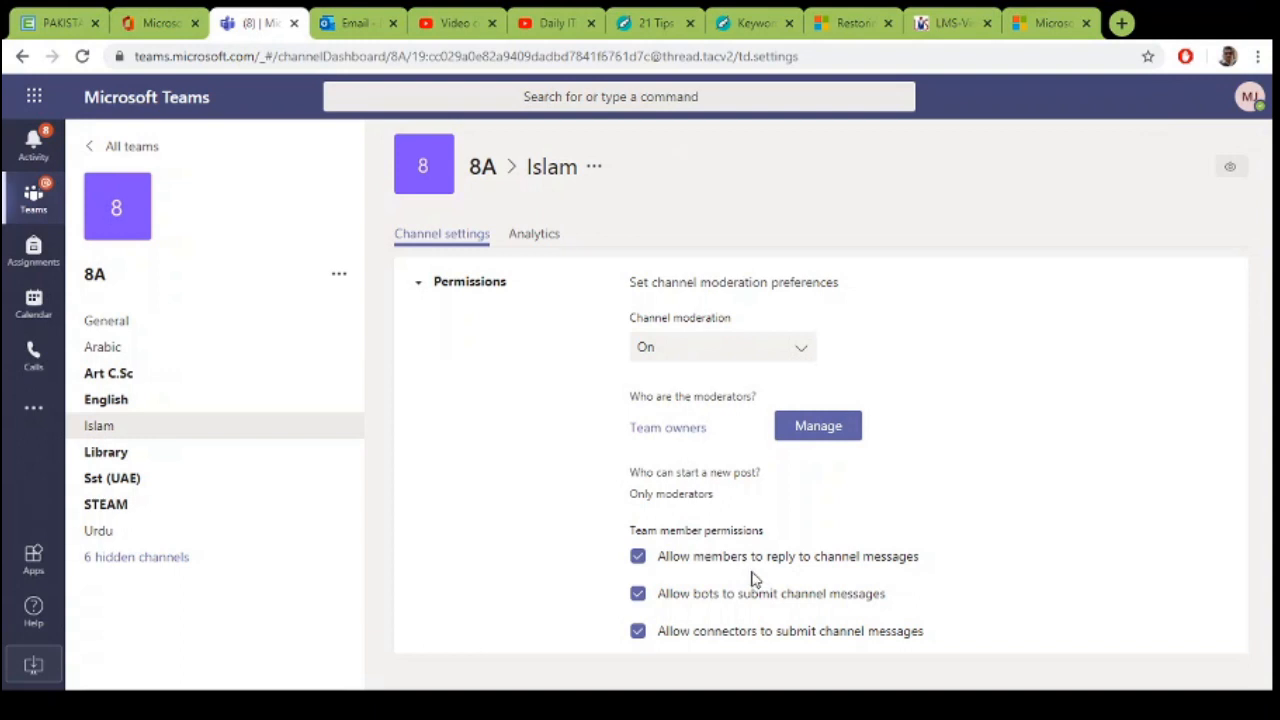
Disallow members from replying to Islam channel messages.
left_click(638, 556)
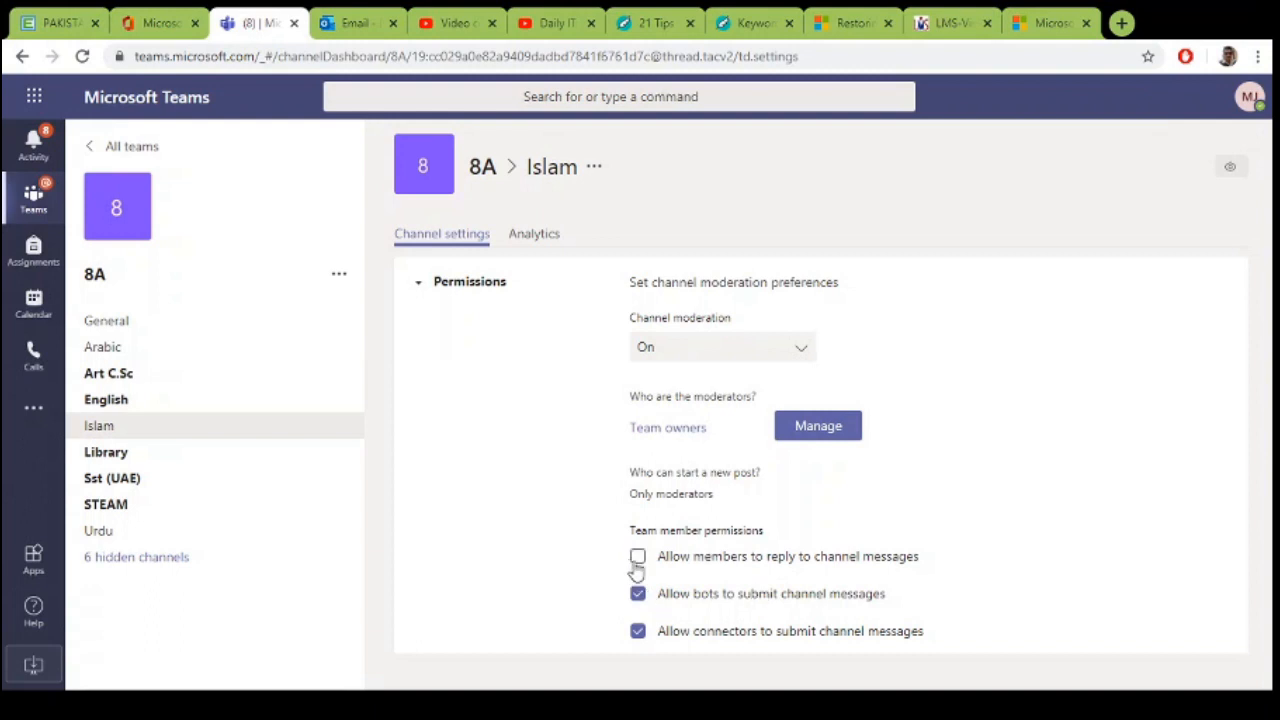
mouse_move(814, 645)
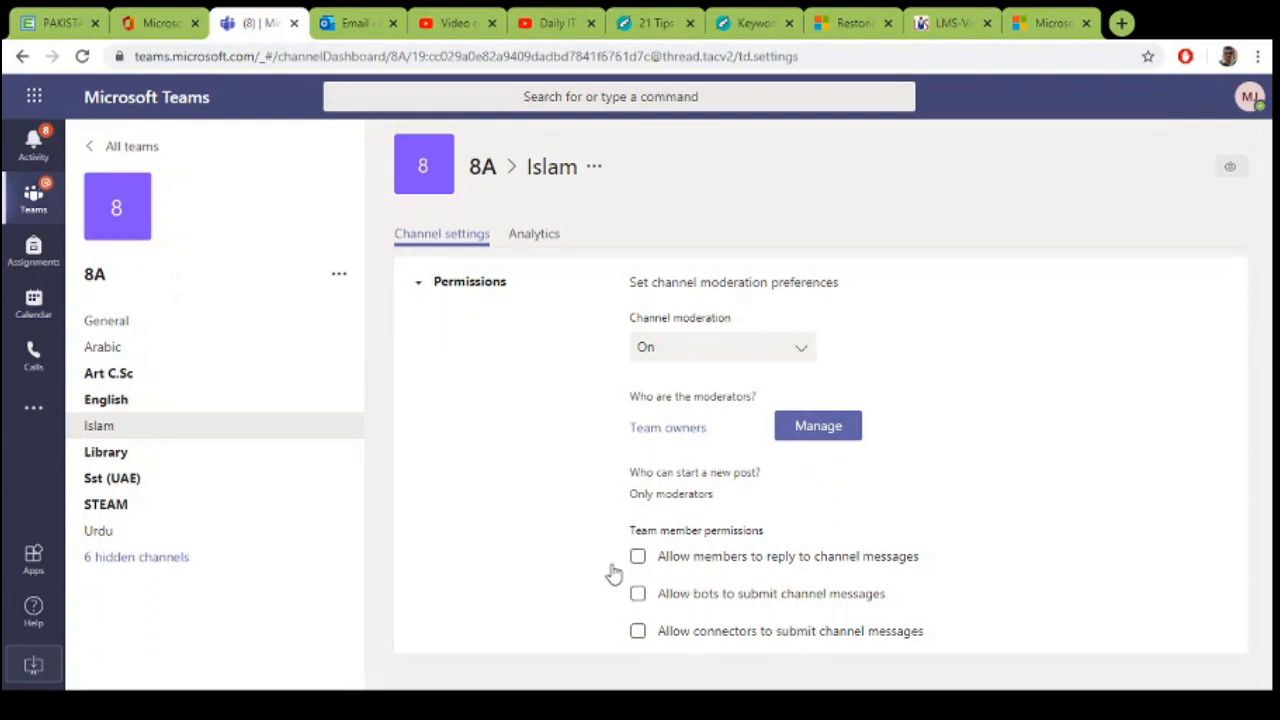
mouse_move(477, 460)
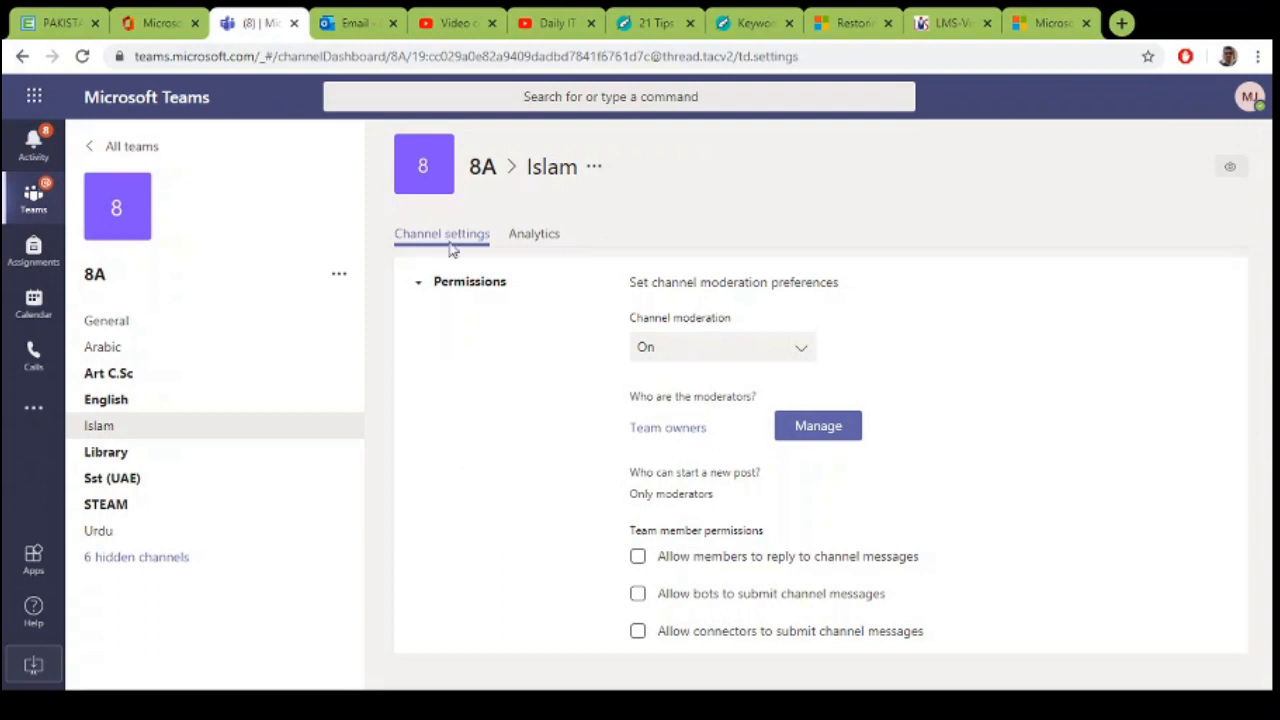
mouse_move(447, 350)
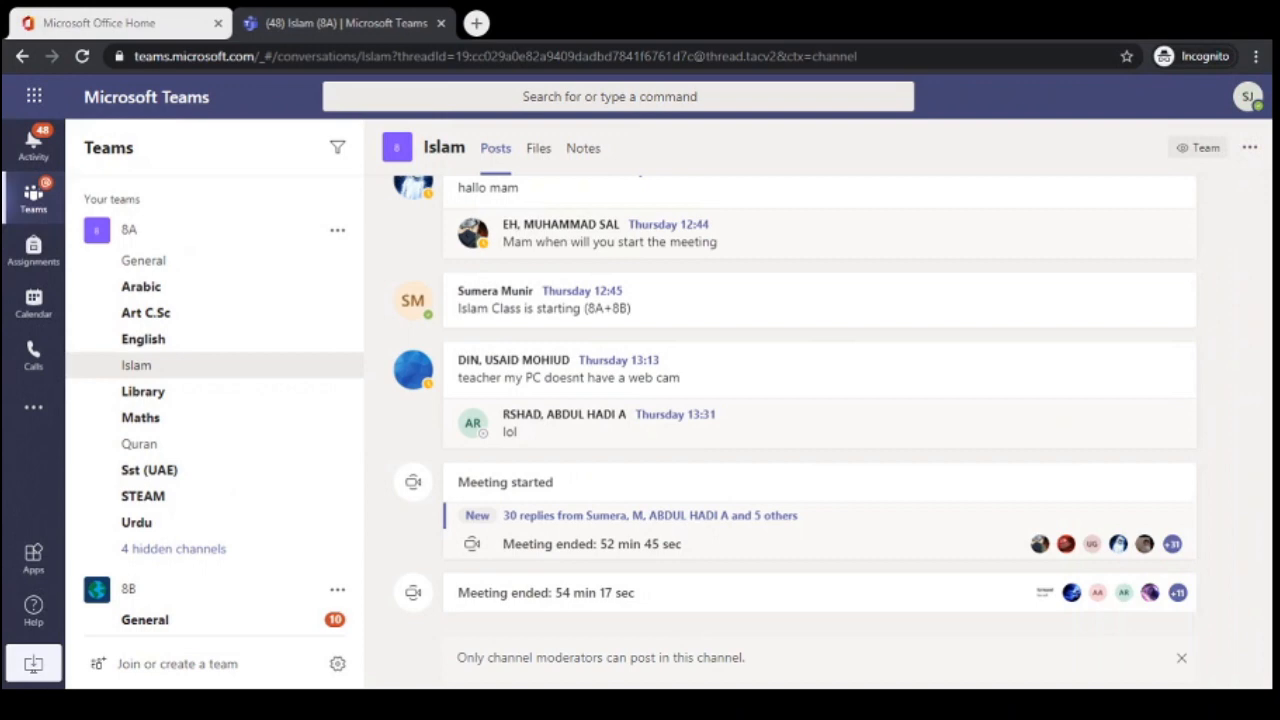
mouse_move(550, 665)
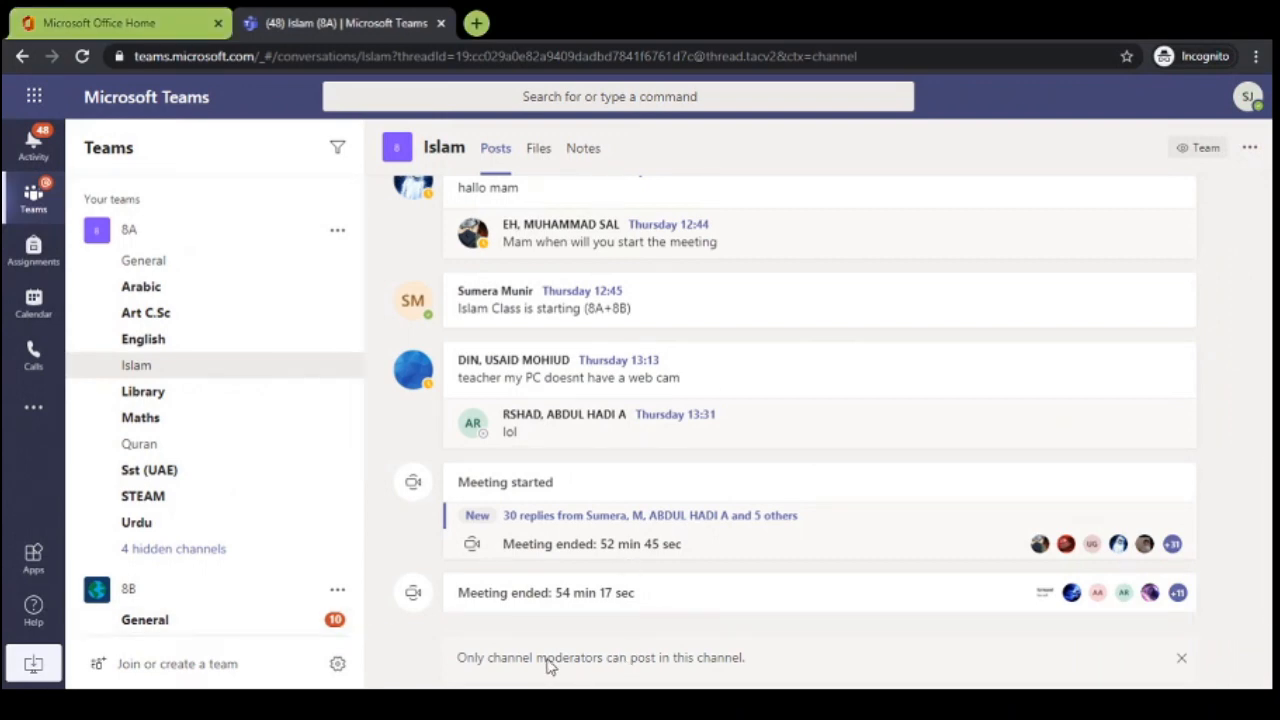
mouse_move(390, 634)
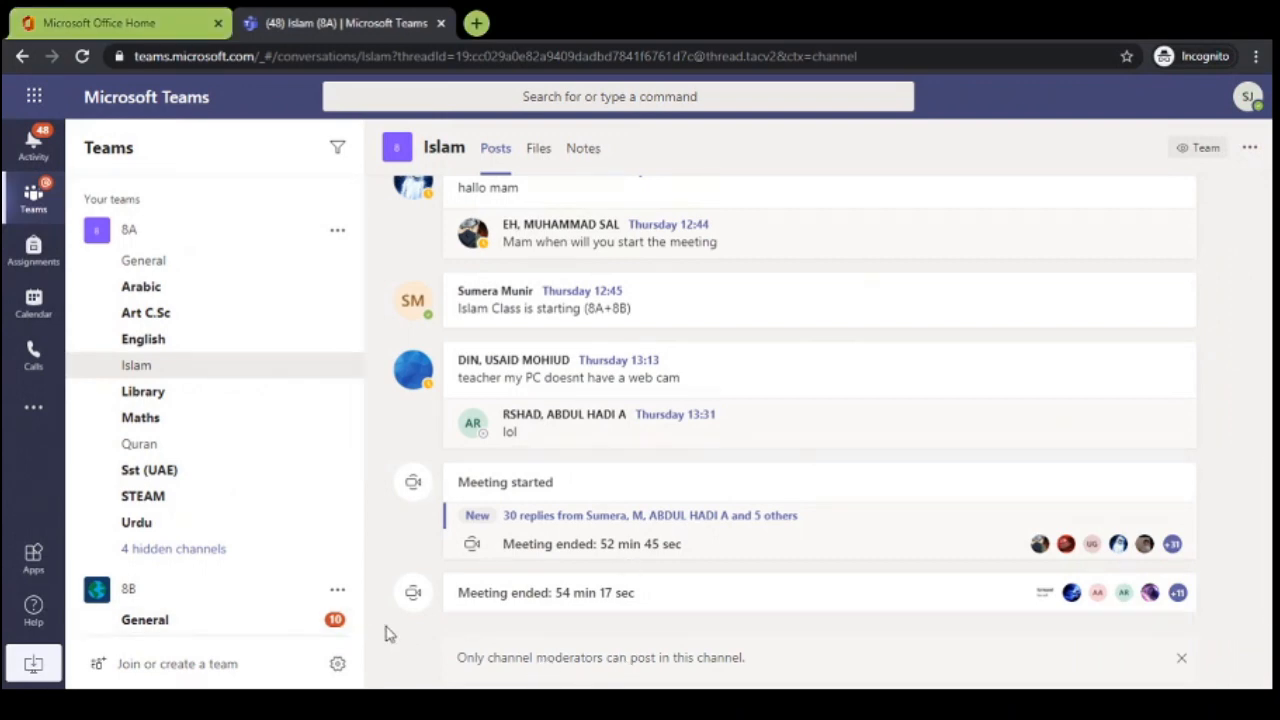
mouse_move(705, 670)
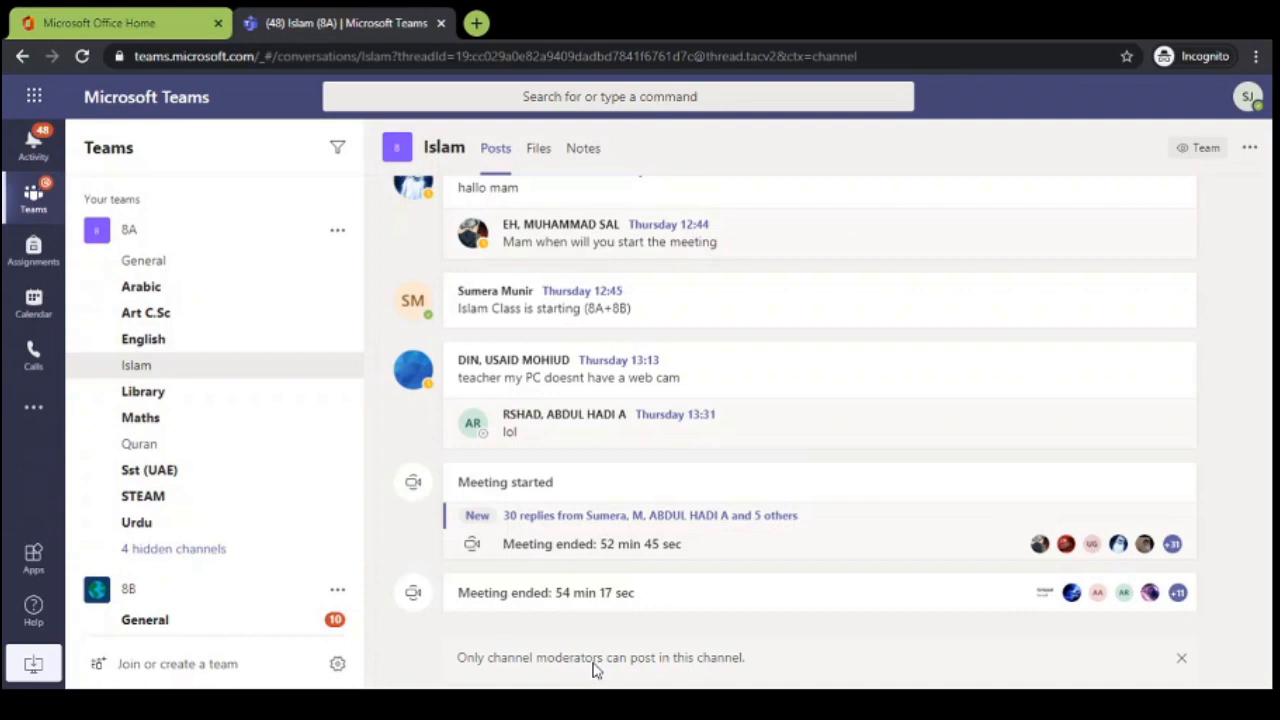
mouse_move(490, 515)
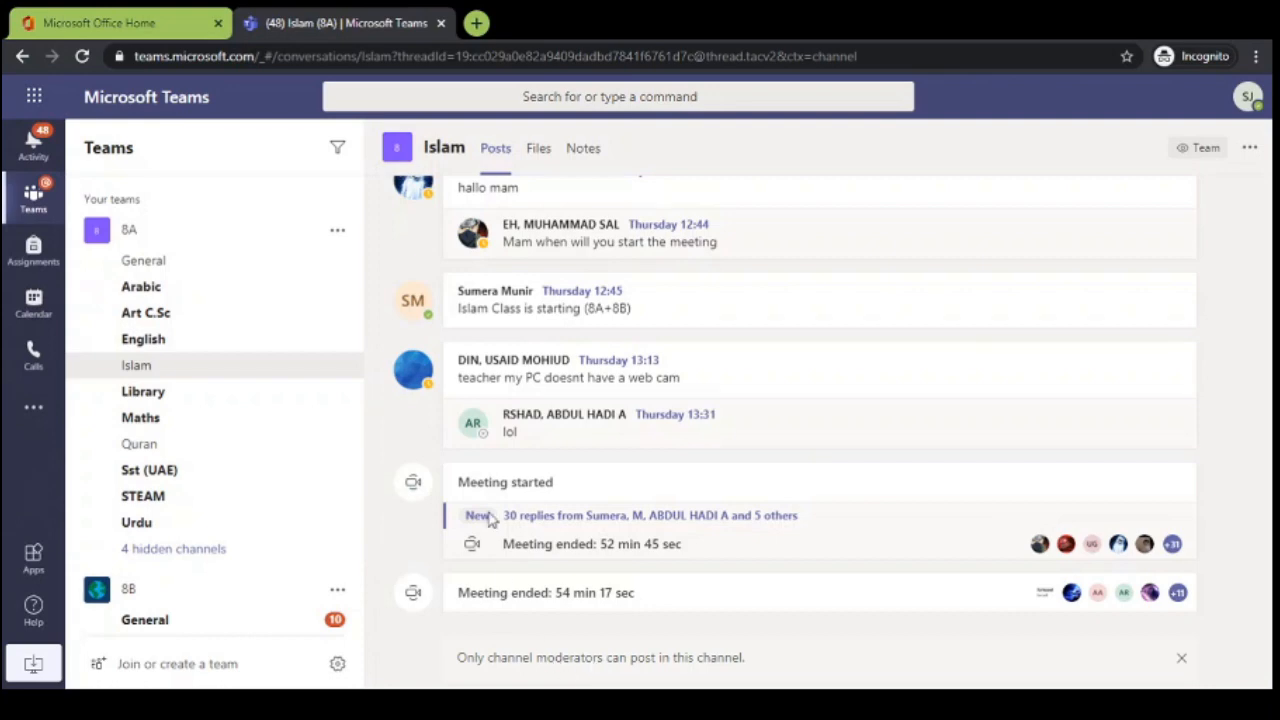
mouse_move(493, 314)
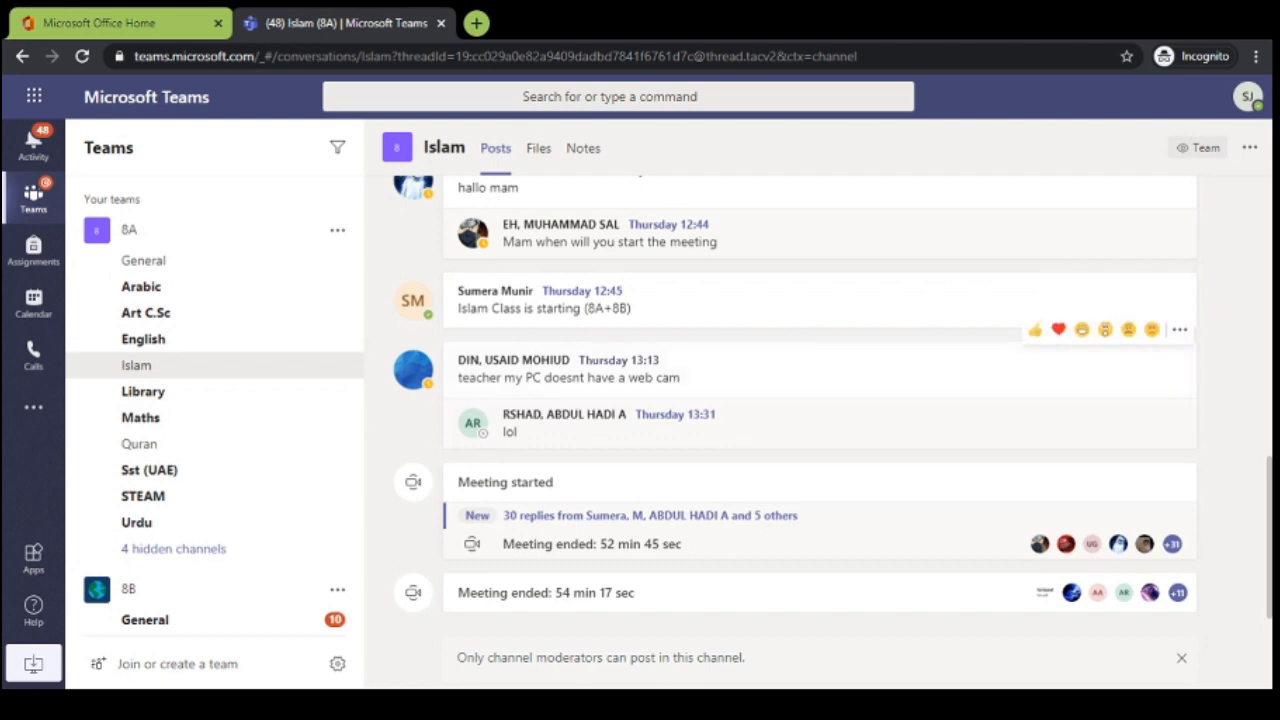
Check the student view of Islam shows 'Only channel moderators can post'.
scroll("down", 3)
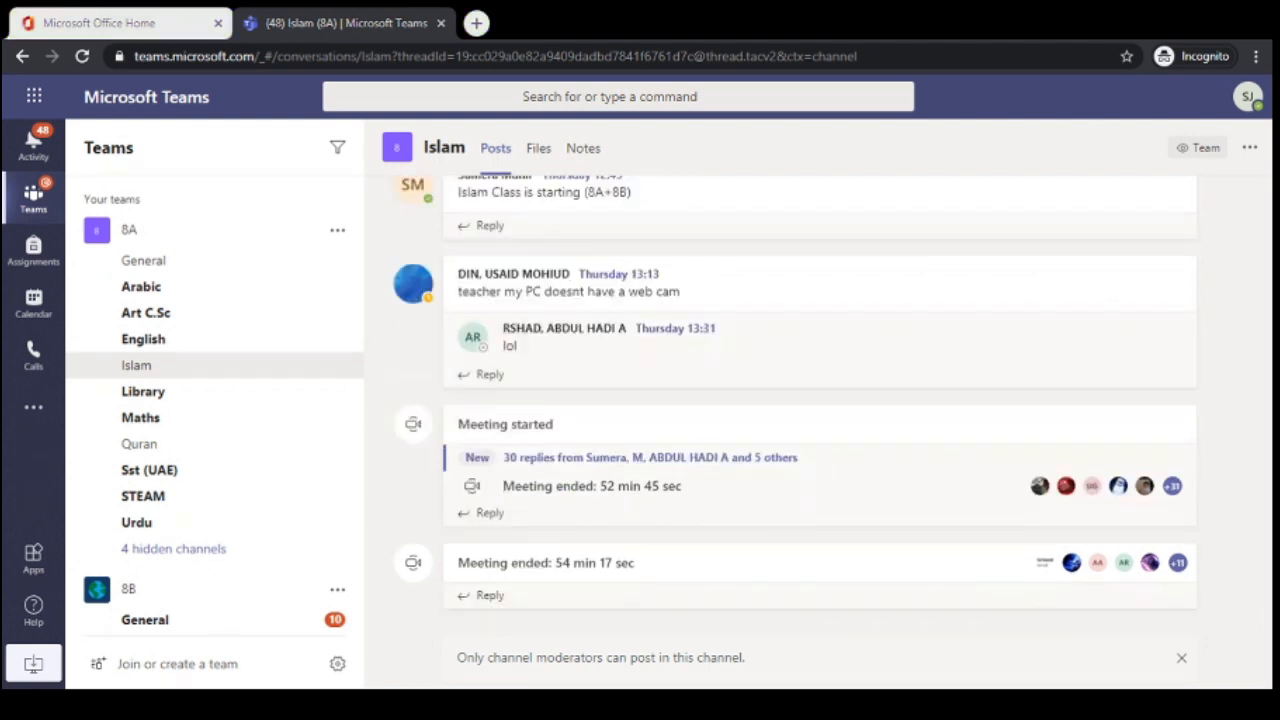